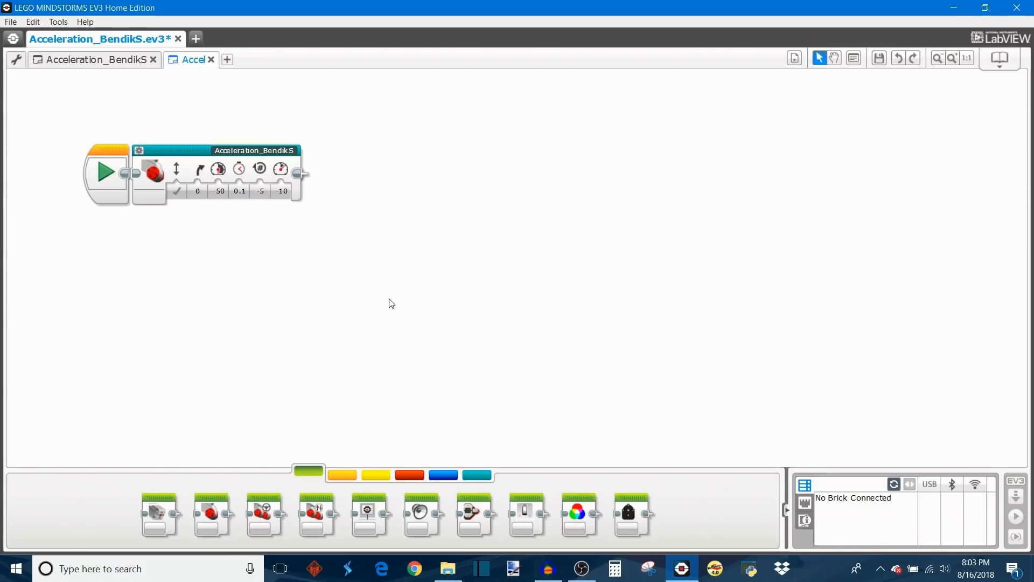
mouse_move(172, 285)
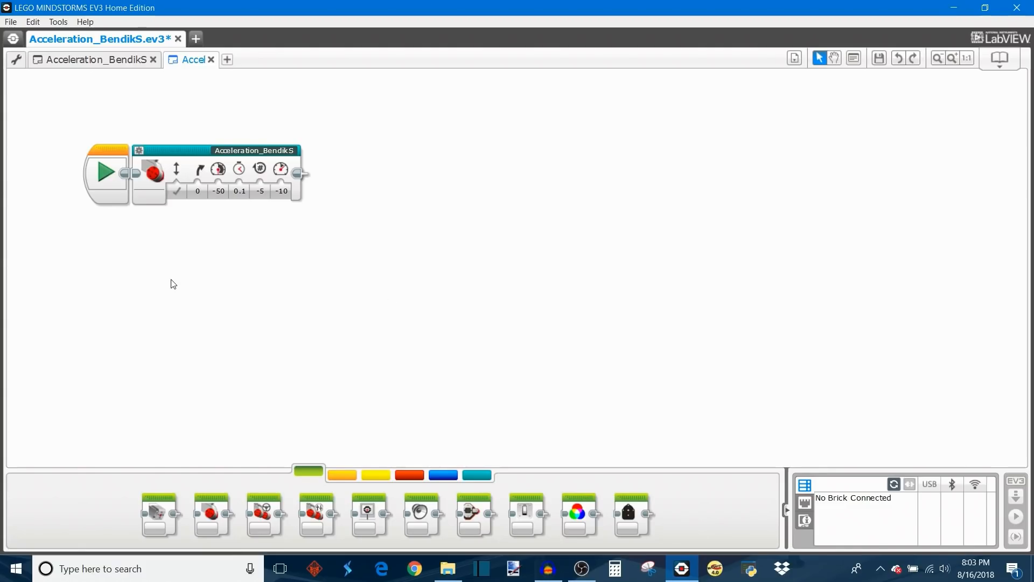
mouse_move(175, 288)
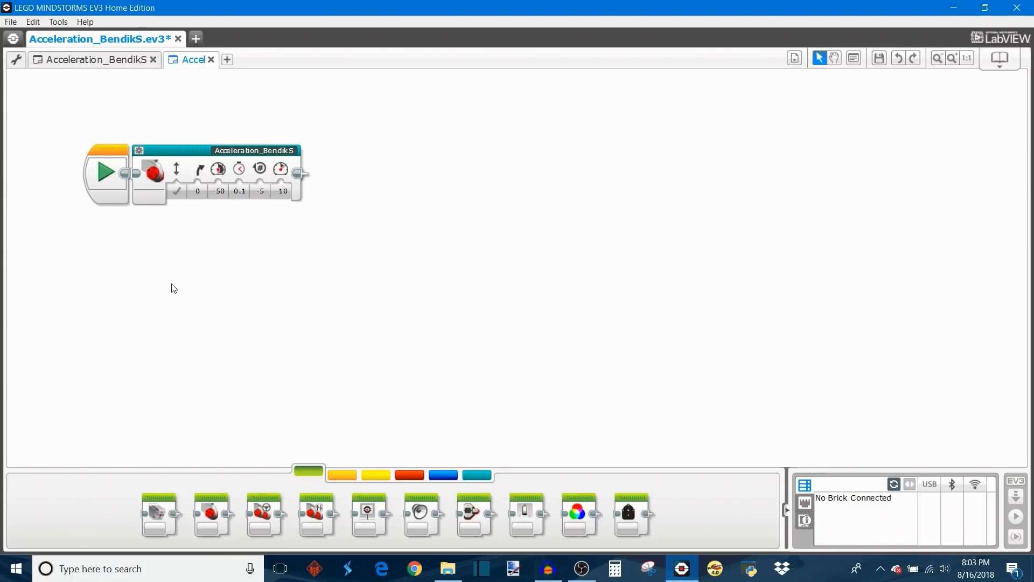
mouse_move(225, 283)
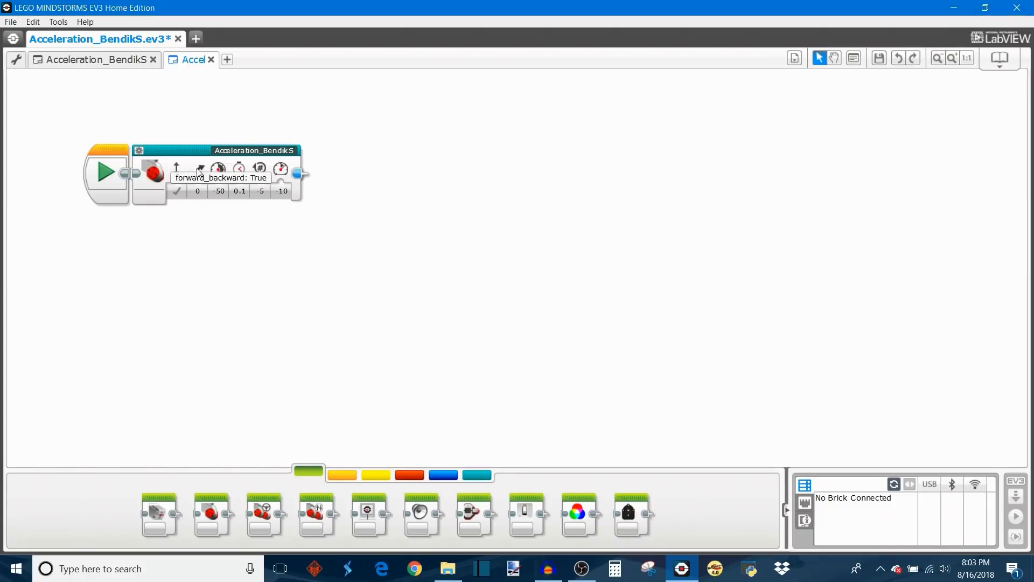
mouse_move(284, 334)
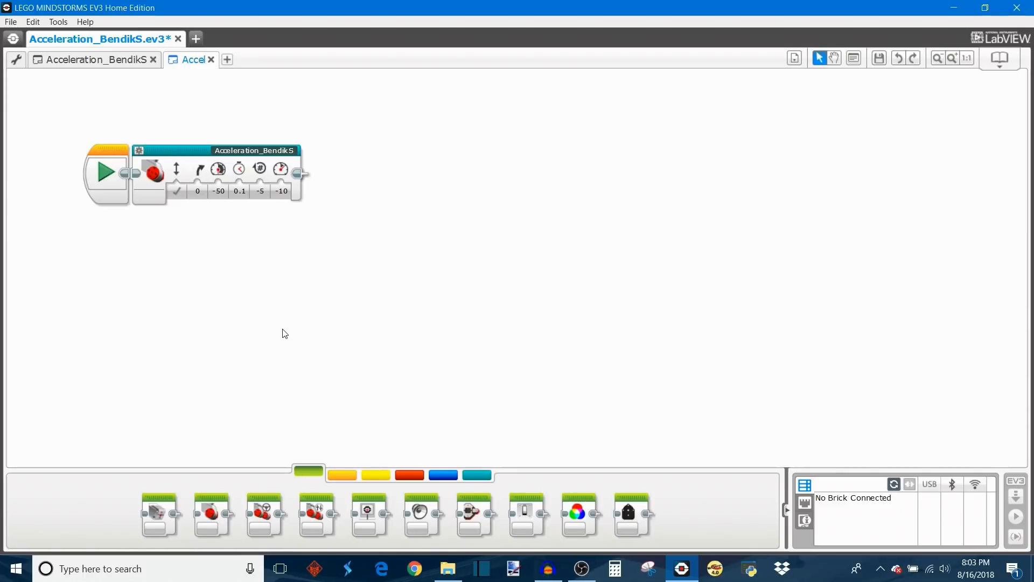
mouse_move(275, 336)
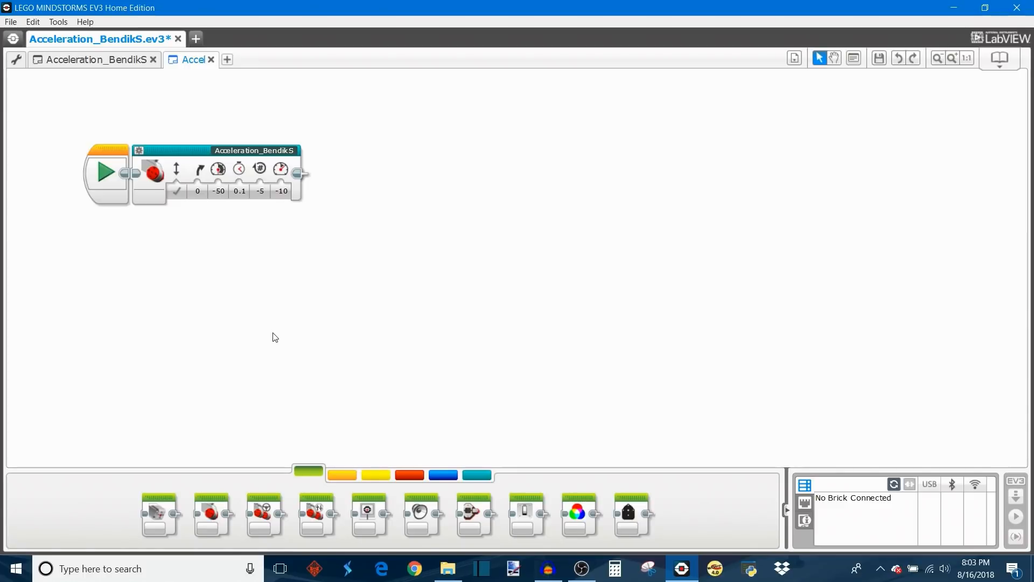
mouse_move(479, 341)
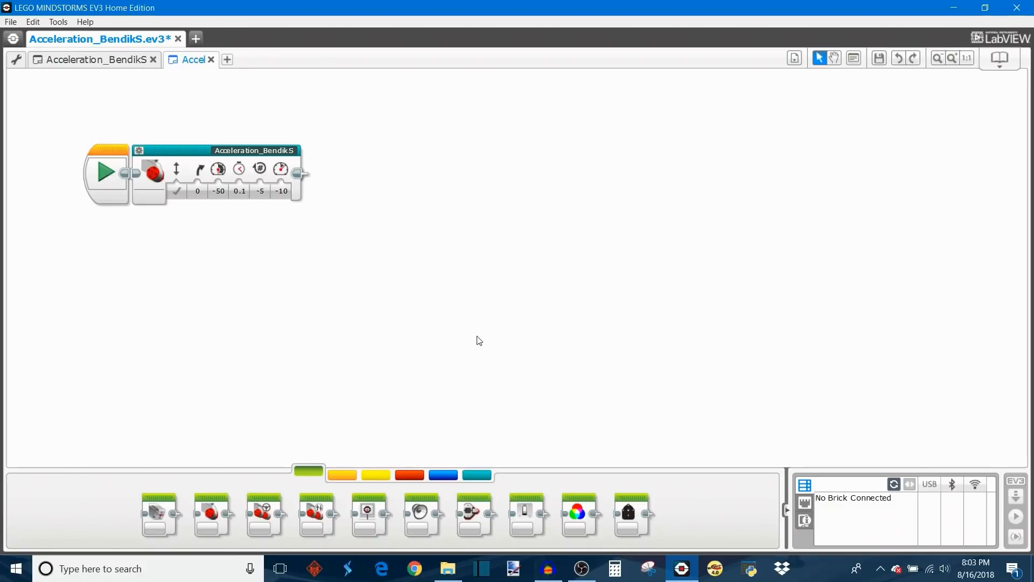
mouse_move(877, 209)
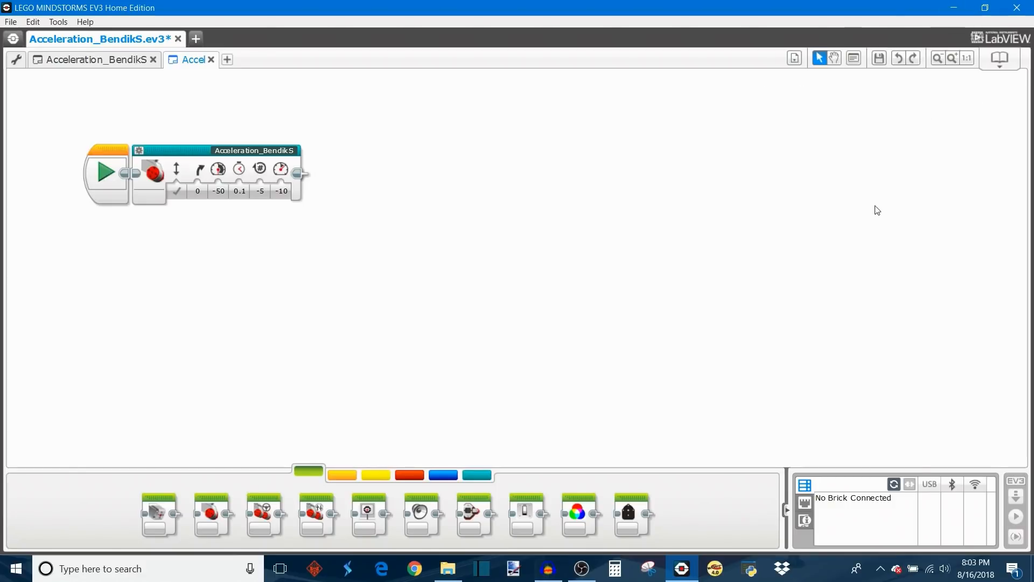
mouse_move(887, 141)
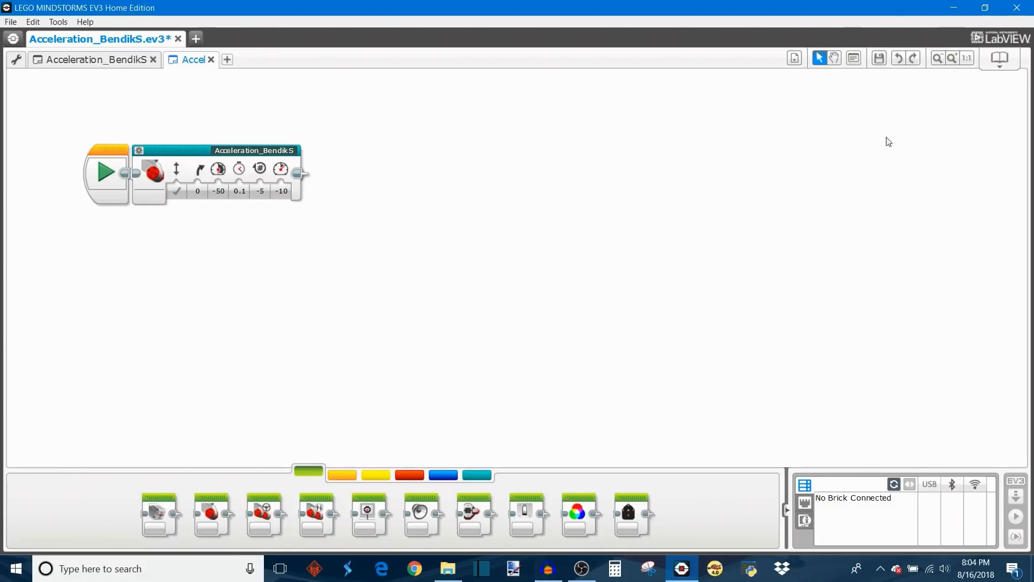
mouse_move(237, 310)
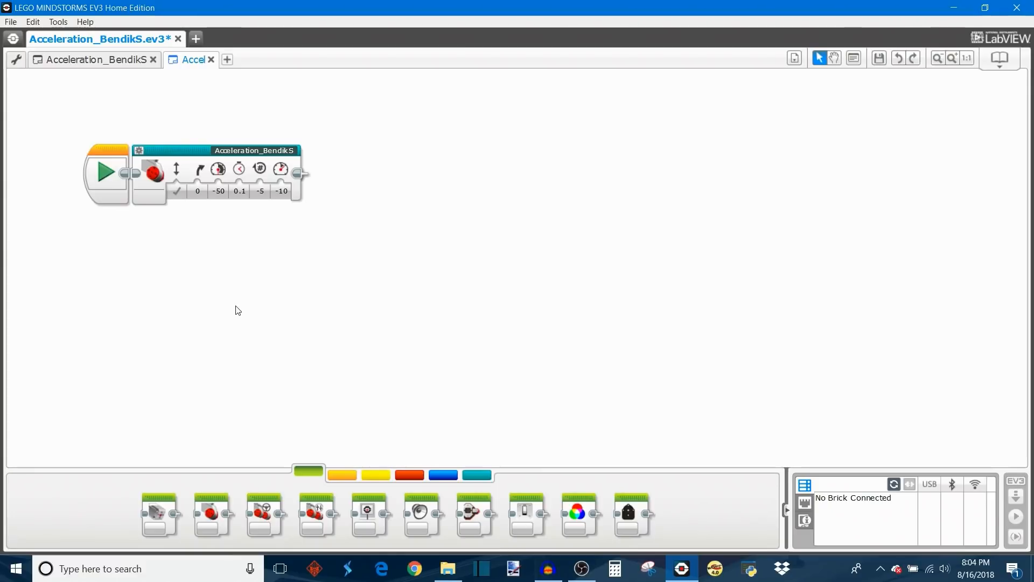
mouse_move(316, 318)
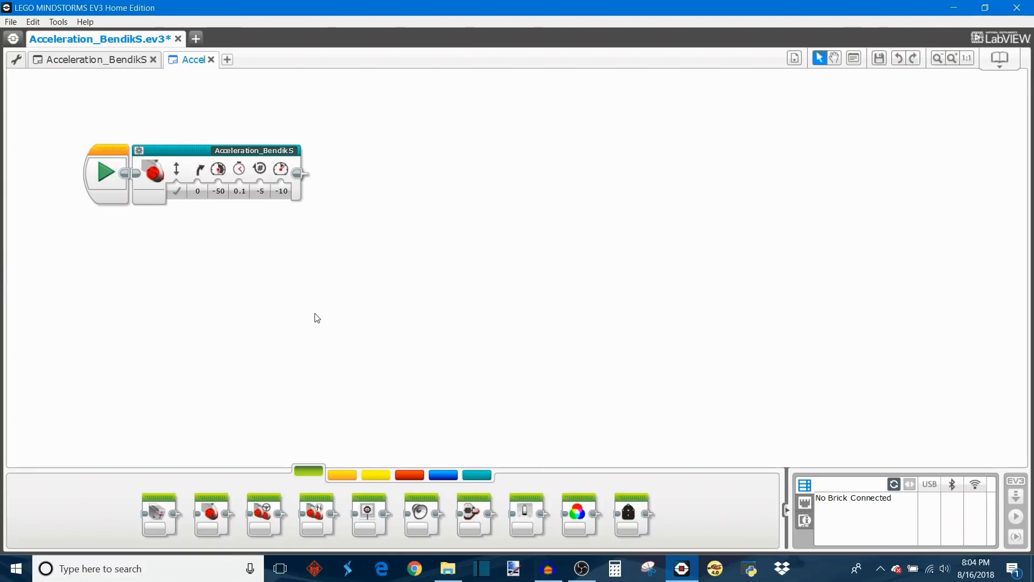
mouse_move(332, 201)
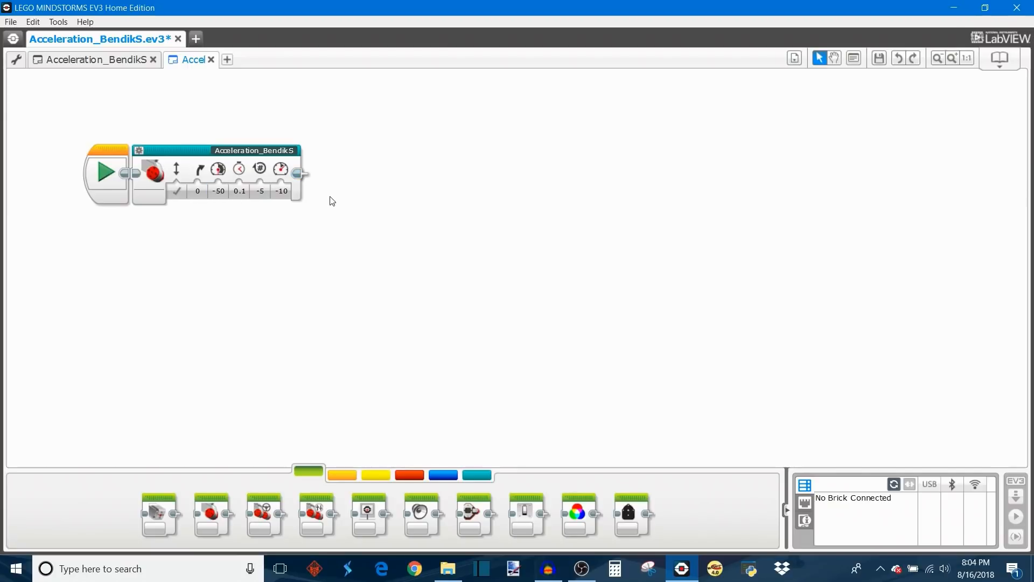
mouse_move(179, 175)
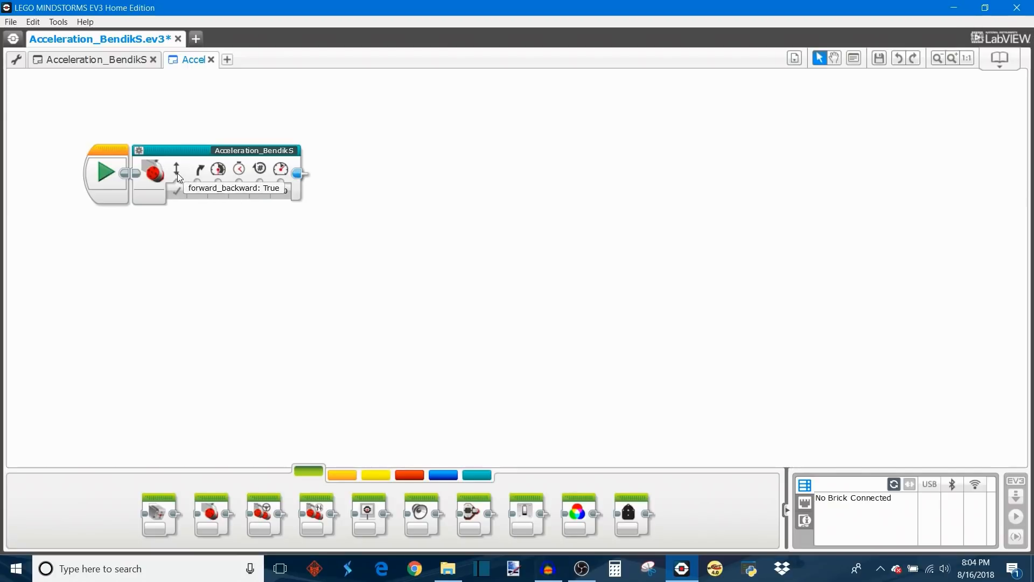
Choose False for the forward_backward input from the True/False choices
click(177, 190)
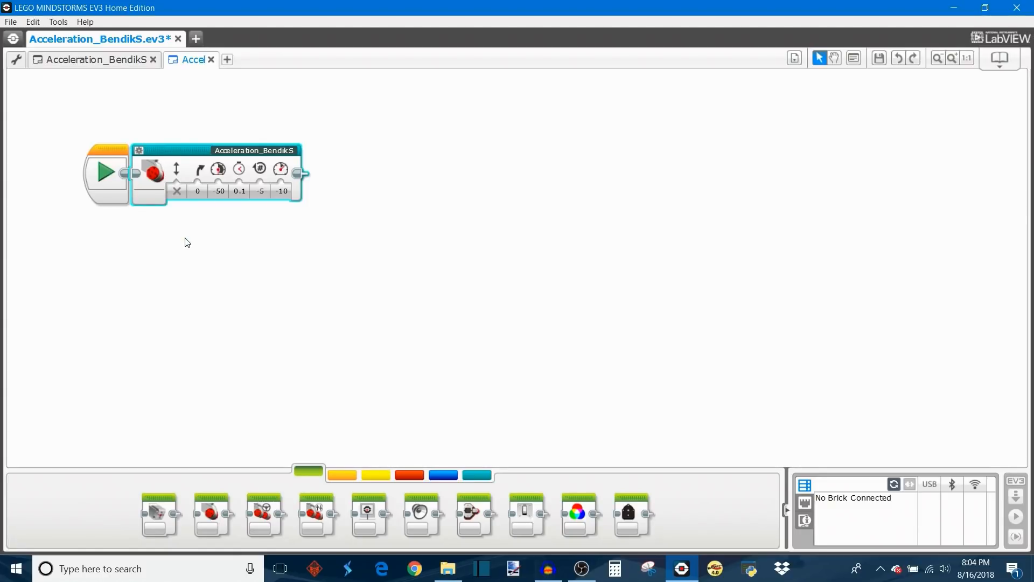
mouse_move(188, 229)
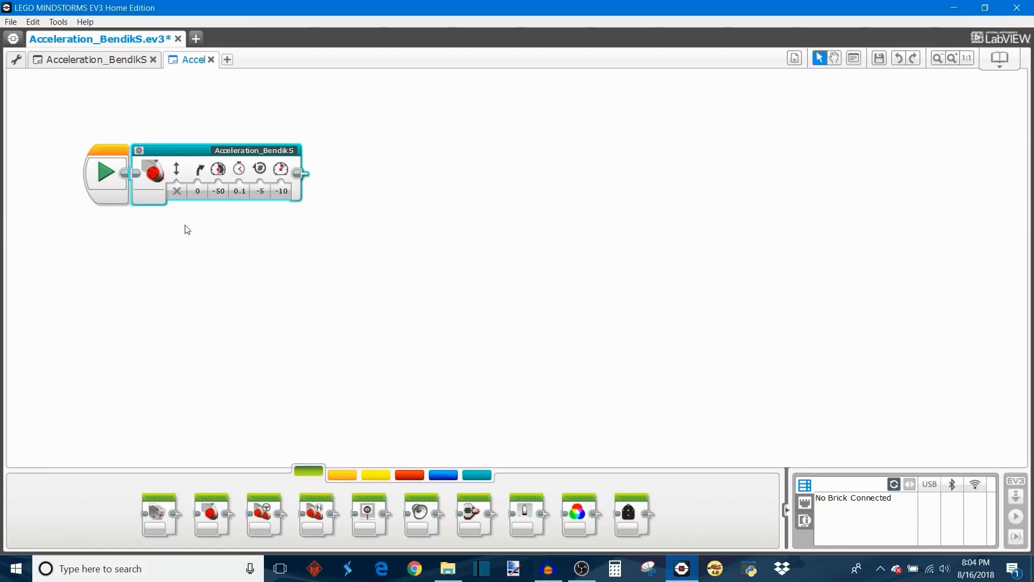
click(177, 191)
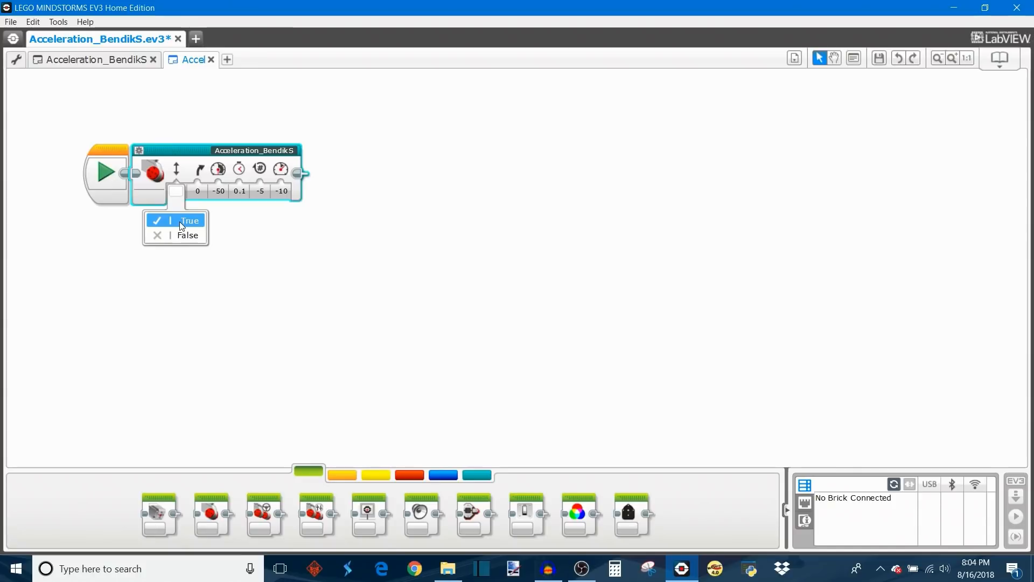
click(189, 221)
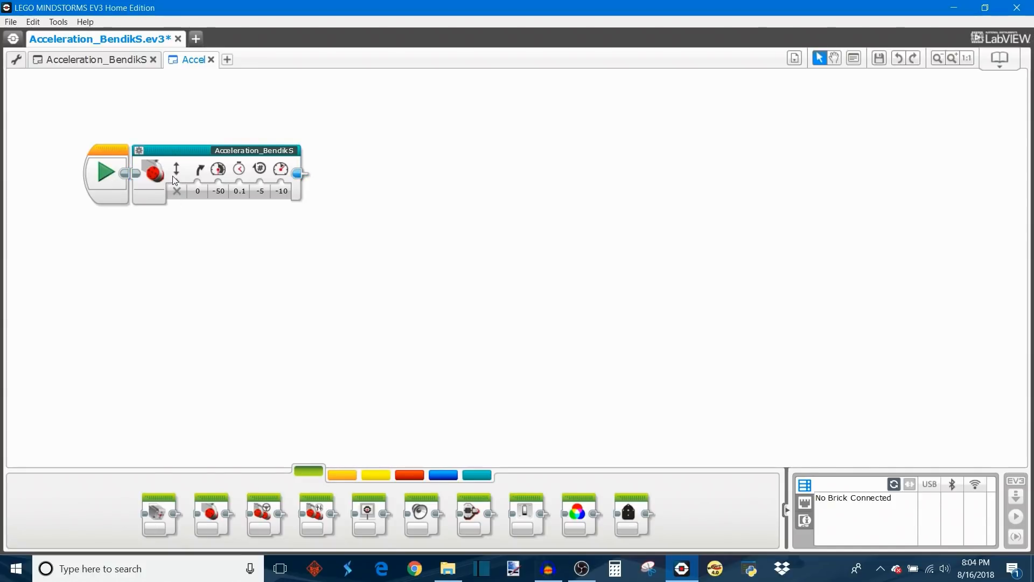
click(177, 191)
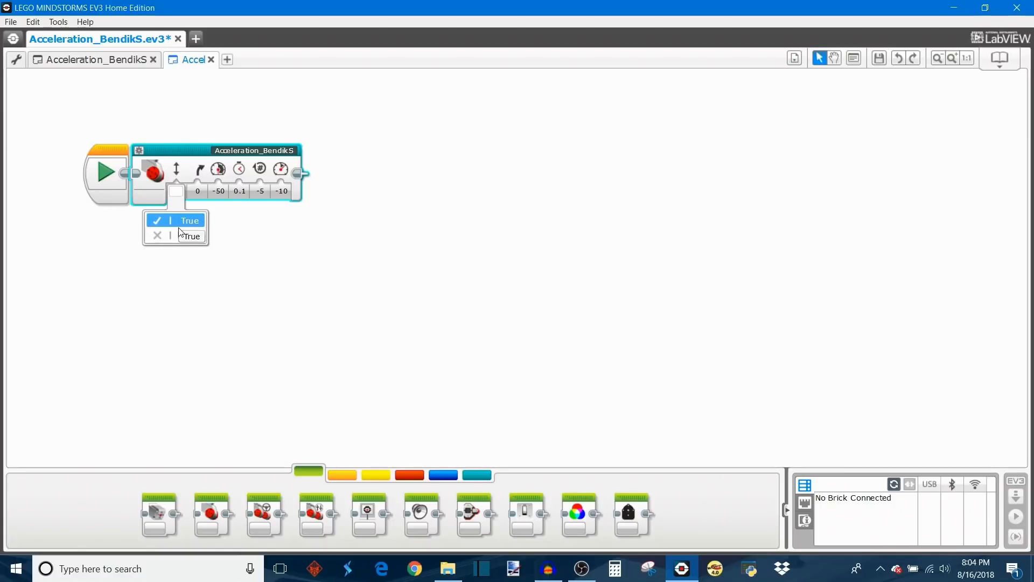
mouse_move(179, 228)
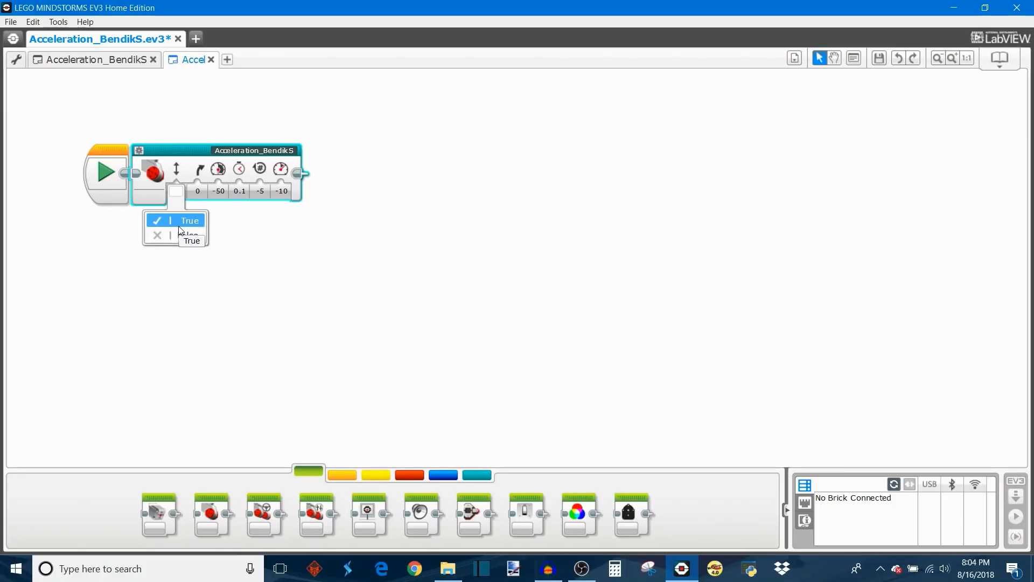
click(171, 235)
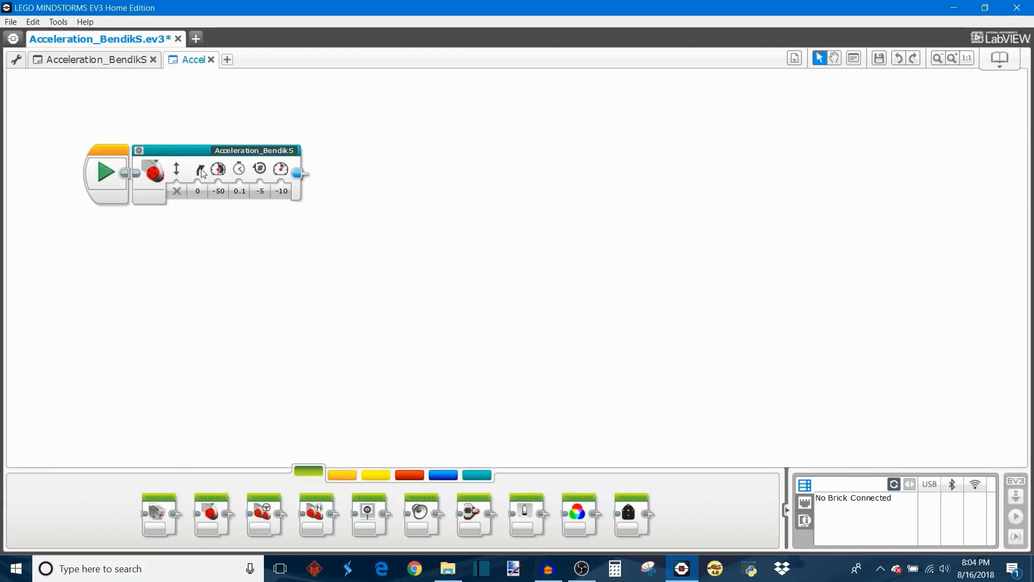
Change the steering input value from 0 to -12 with the slider
click(197, 192)
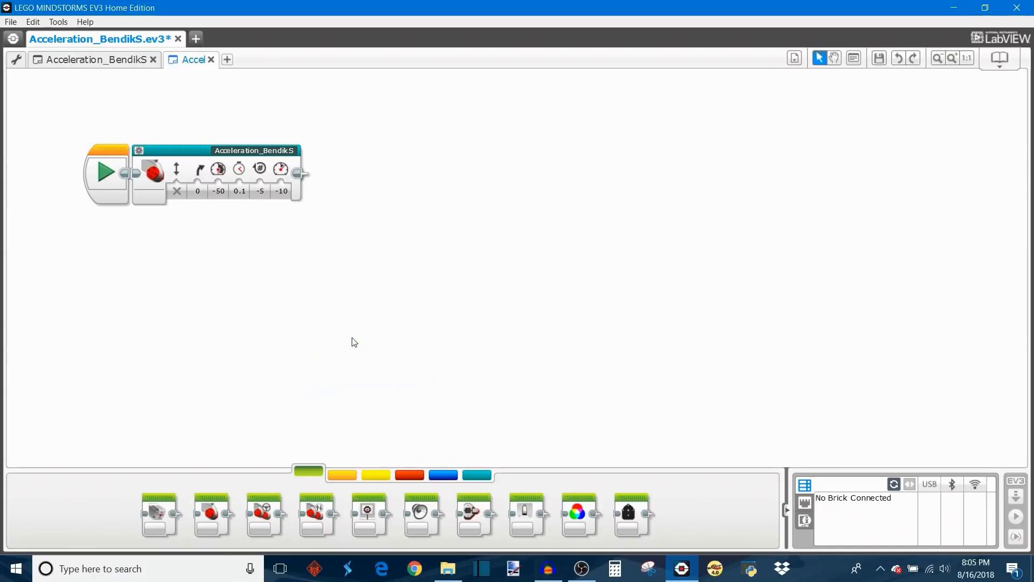
click(197, 191)
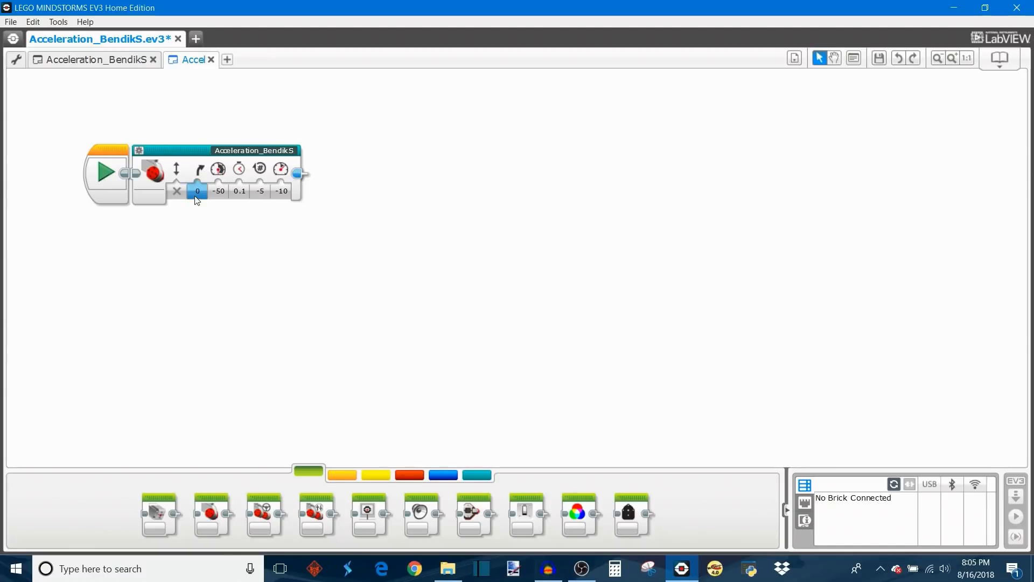
click(198, 192)
text(-12)
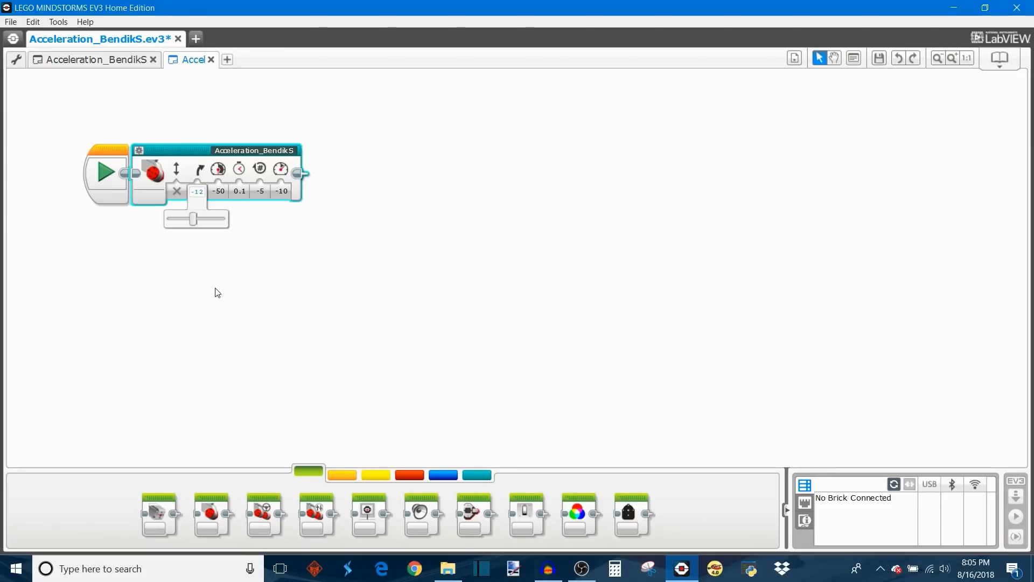
mouse_move(218, 170)
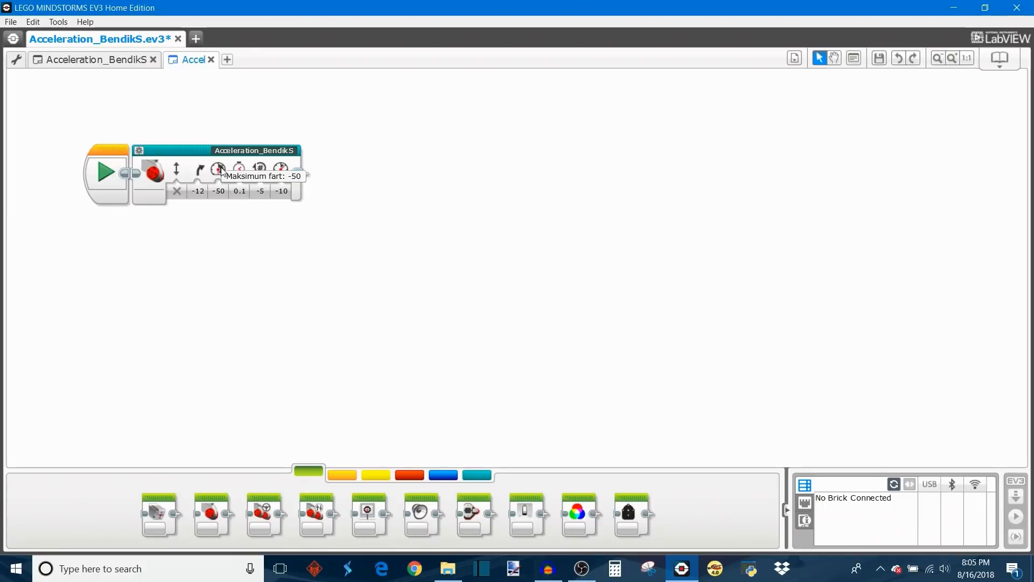
click(218, 192)
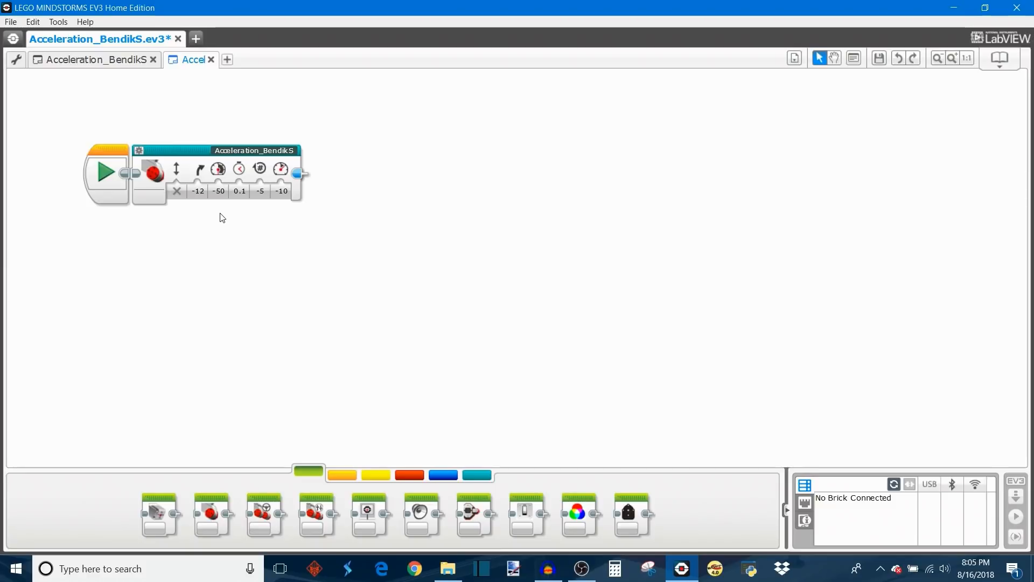
mouse_move(240, 169)
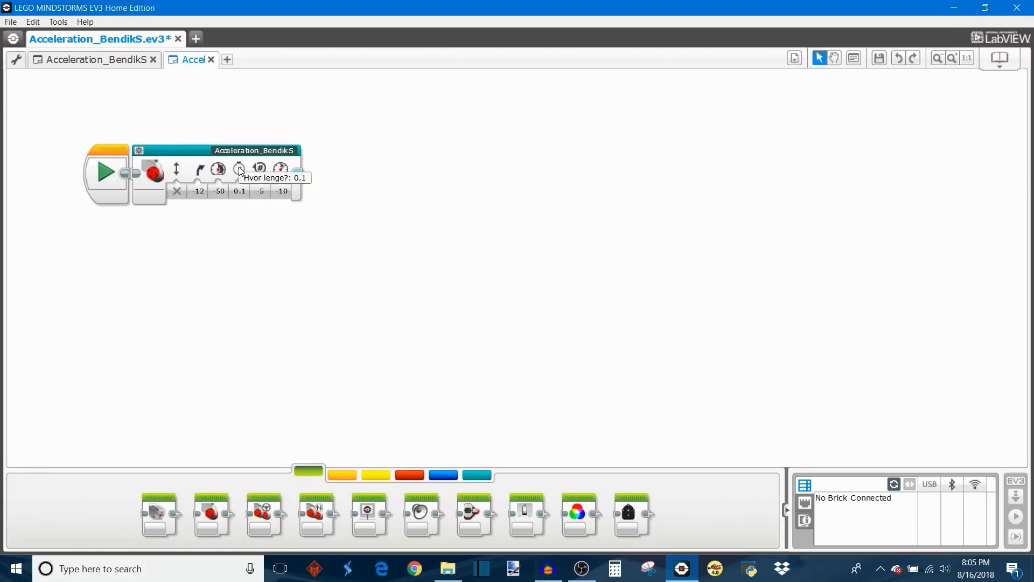
click(239, 191)
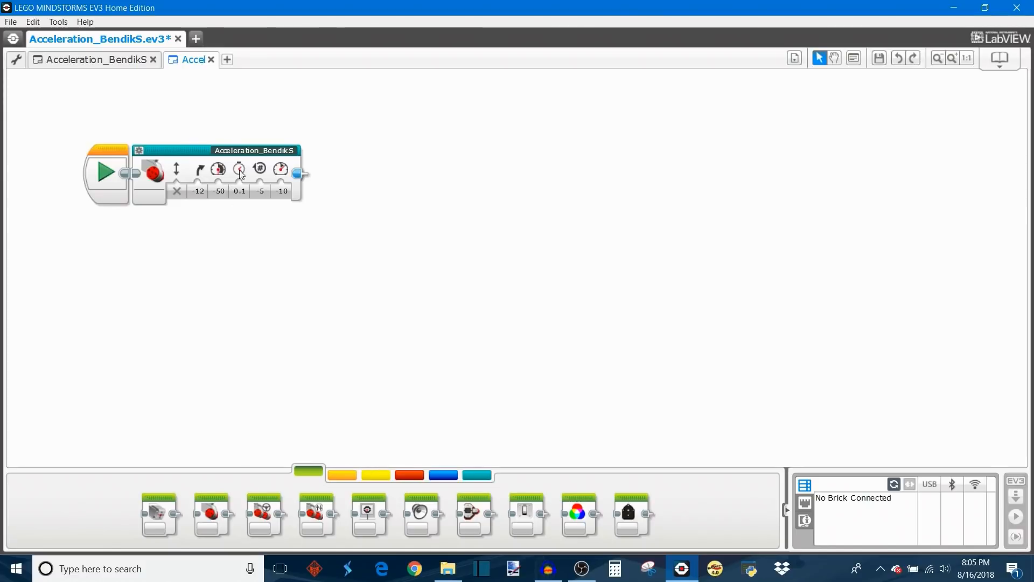
click(239, 192)
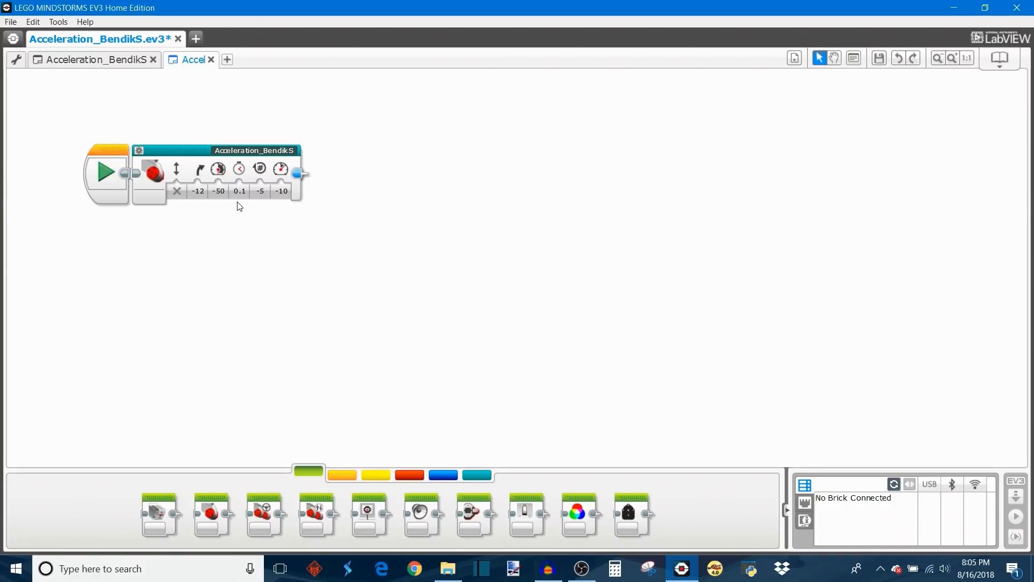
click(259, 191)
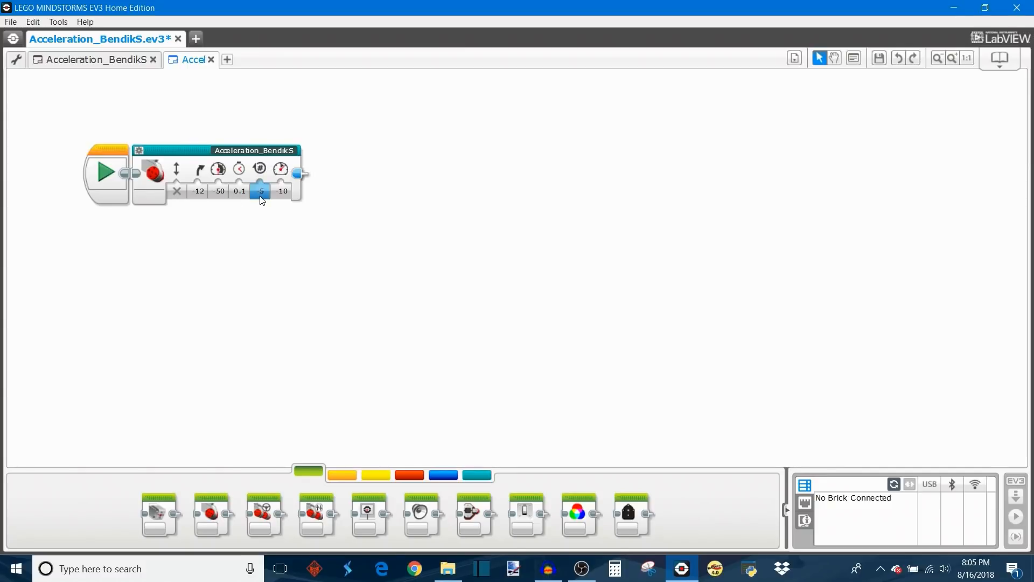
click(259, 192)
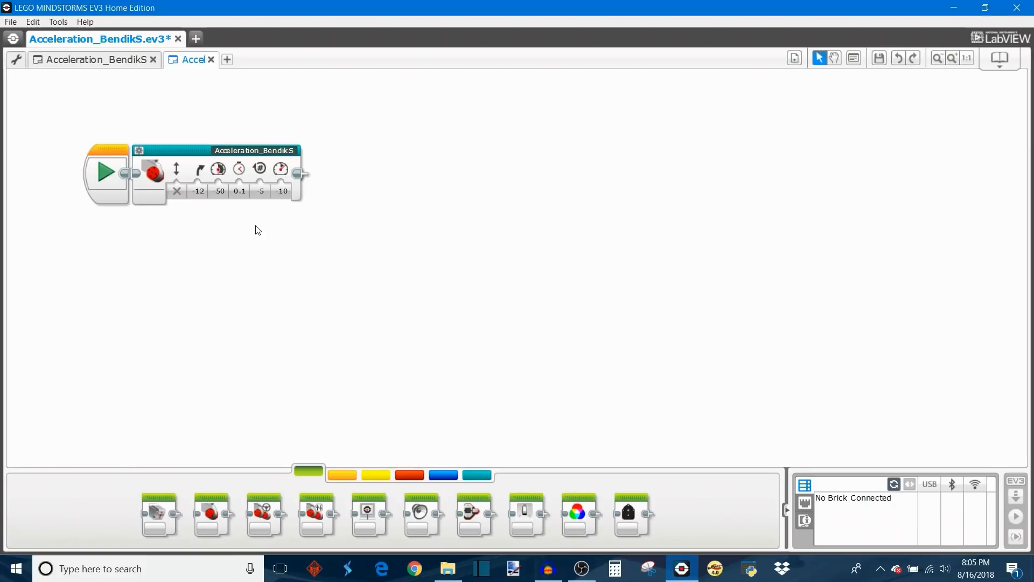
click(260, 192)
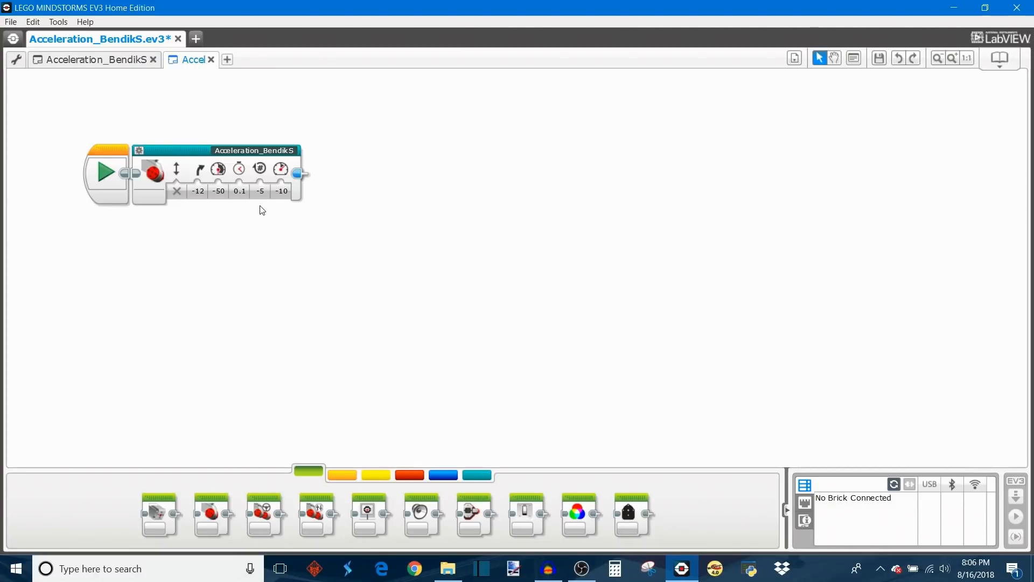
mouse_move(259, 168)
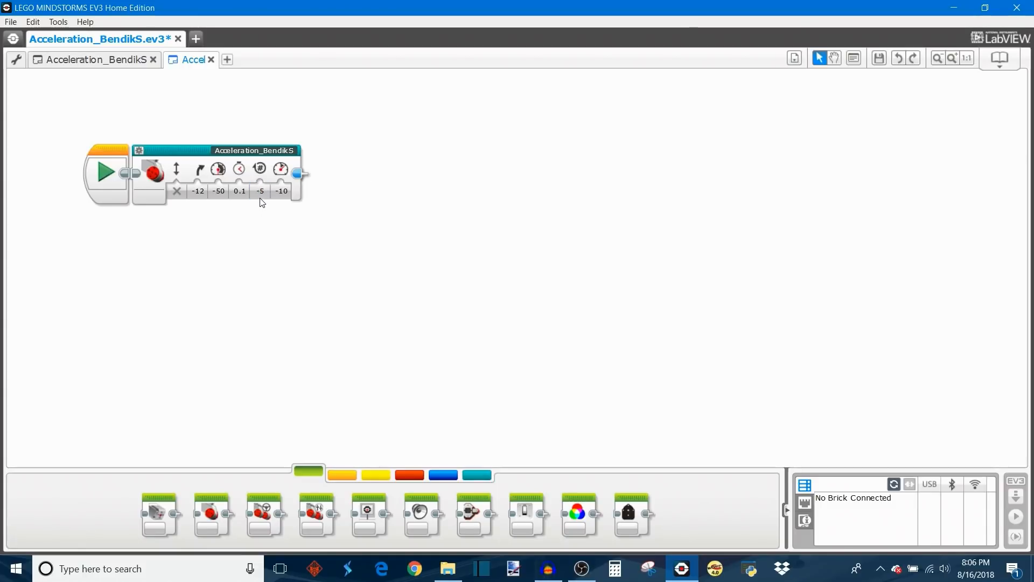
mouse_move(260, 170)
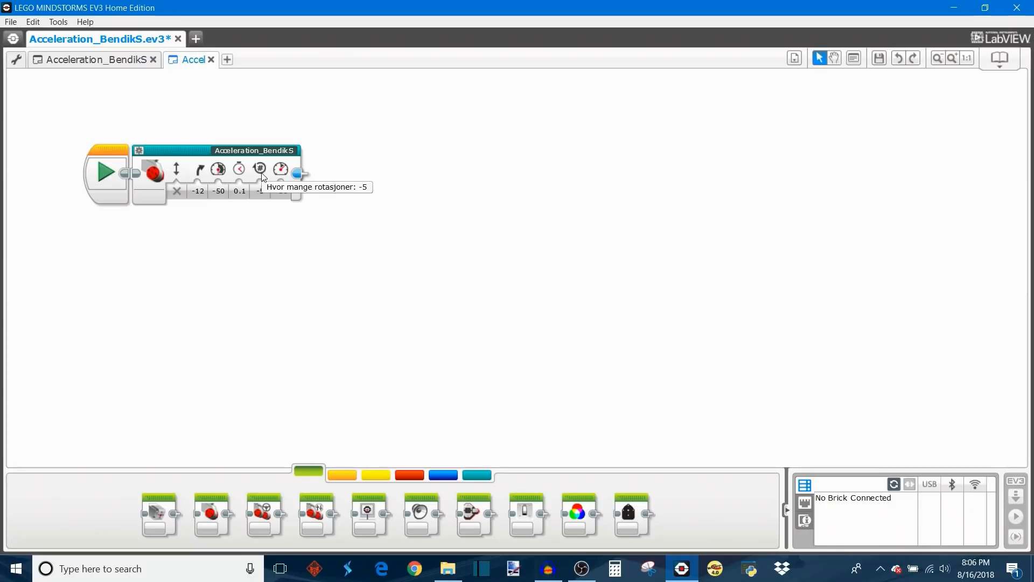
mouse_move(261, 215)
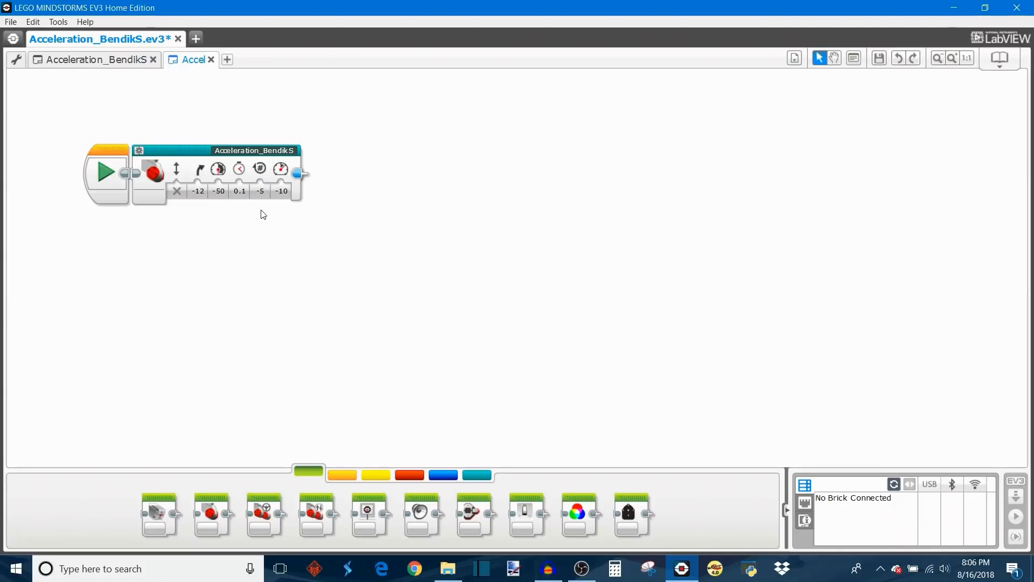
Choose True for the forward_backward direction input, keeping -12, -50, 0.1, -5, -10
click(177, 192)
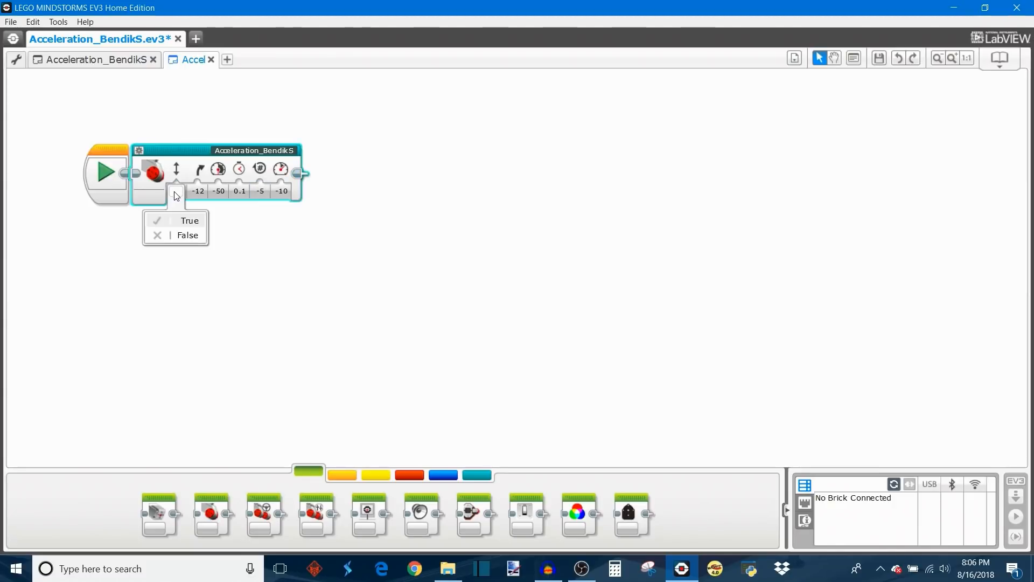
click(188, 235)
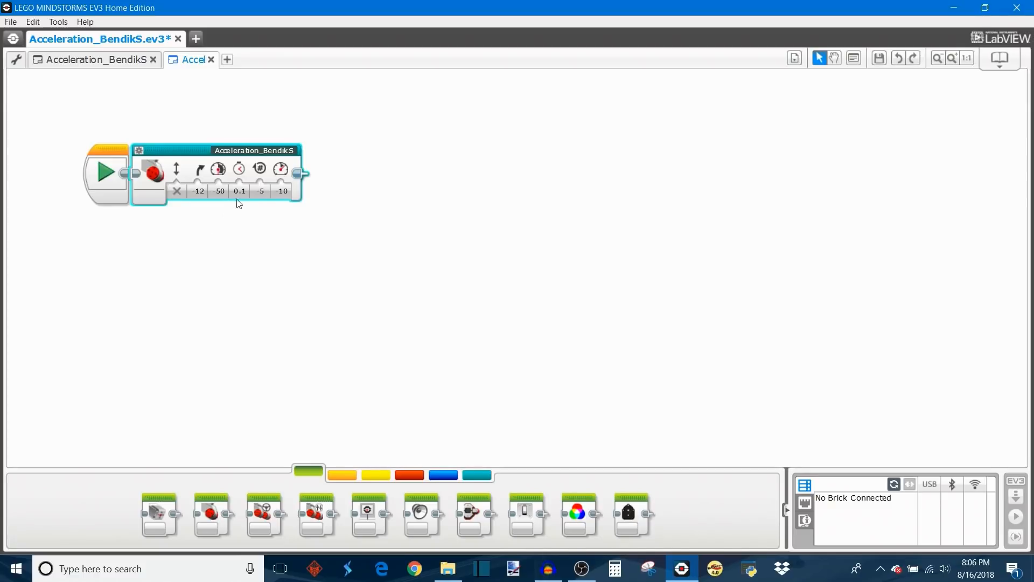
mouse_move(259, 169)
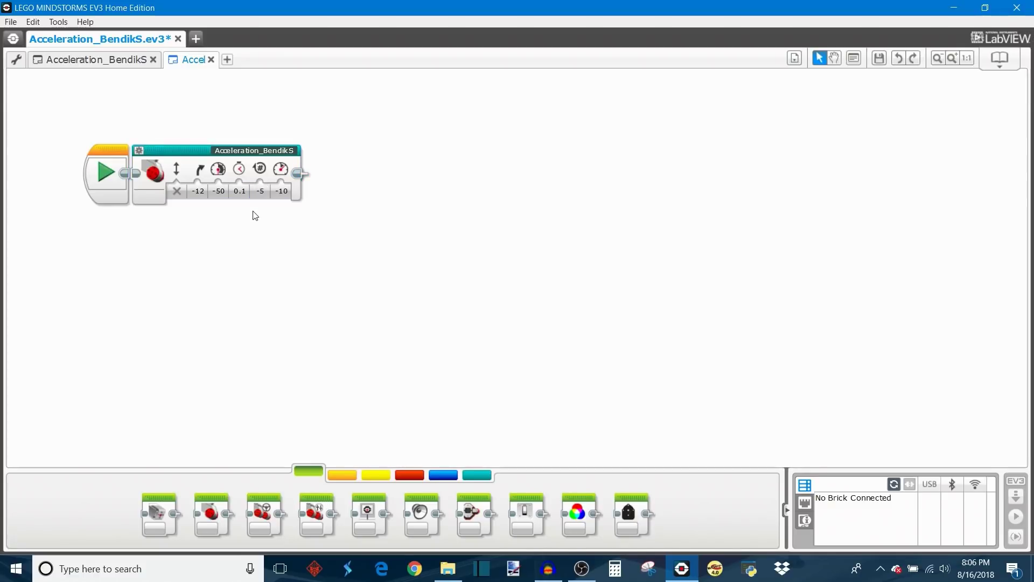
click(176, 191)
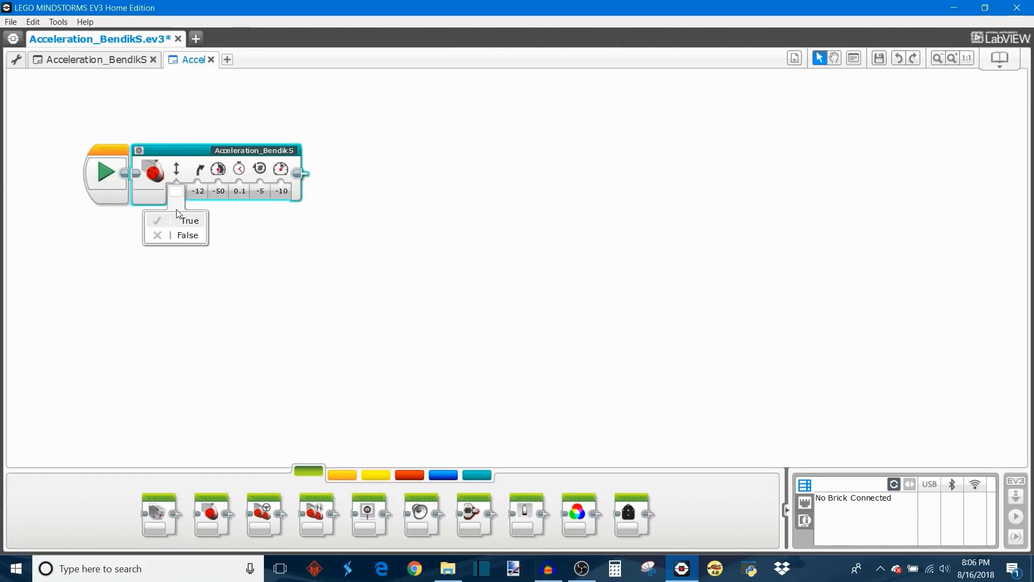
click(260, 192)
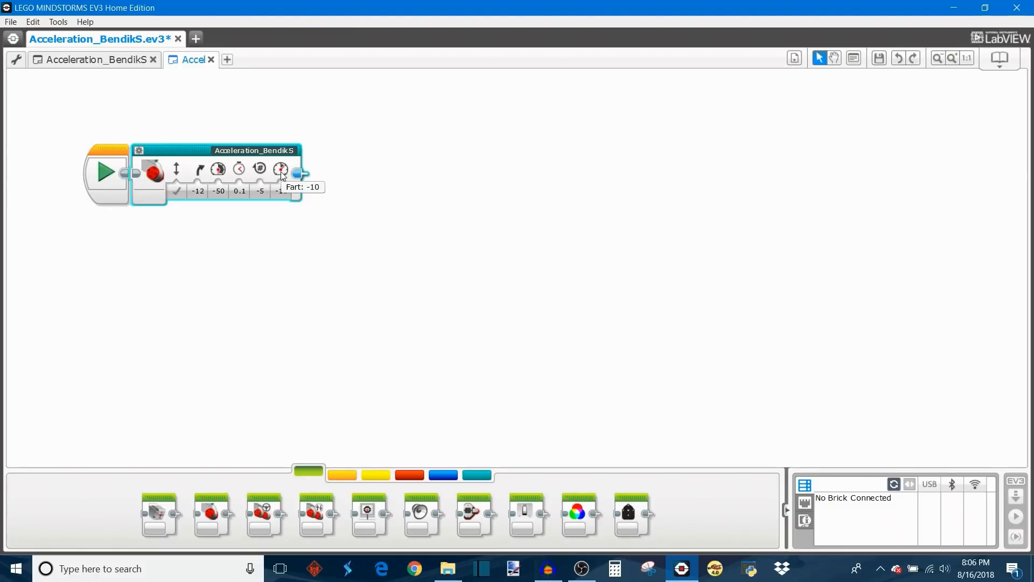
mouse_move(220, 170)
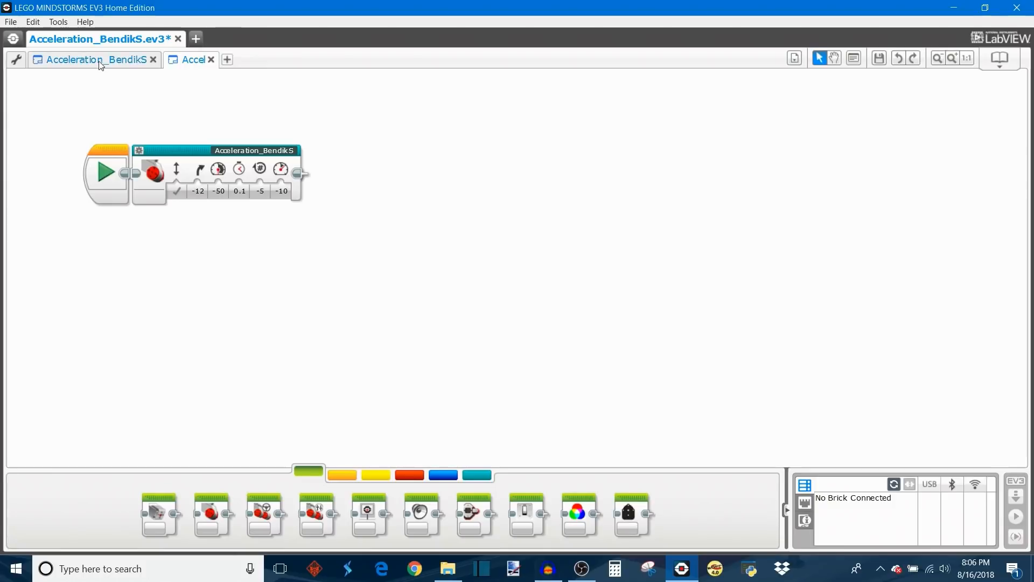
Switch to the Acceleration_BendikS tab showing the My Block's internal program
click(90, 59)
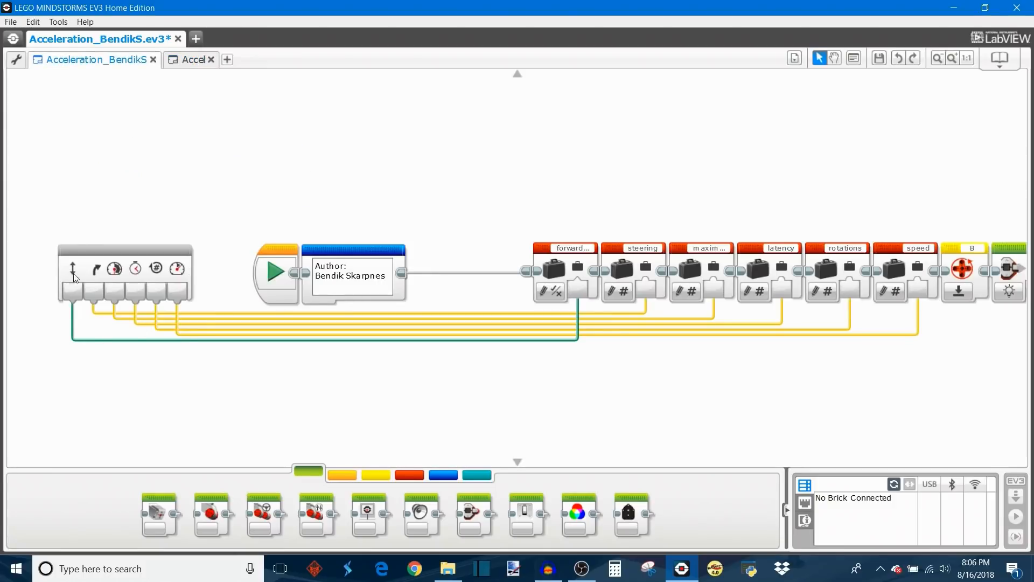
mouse_move(133, 341)
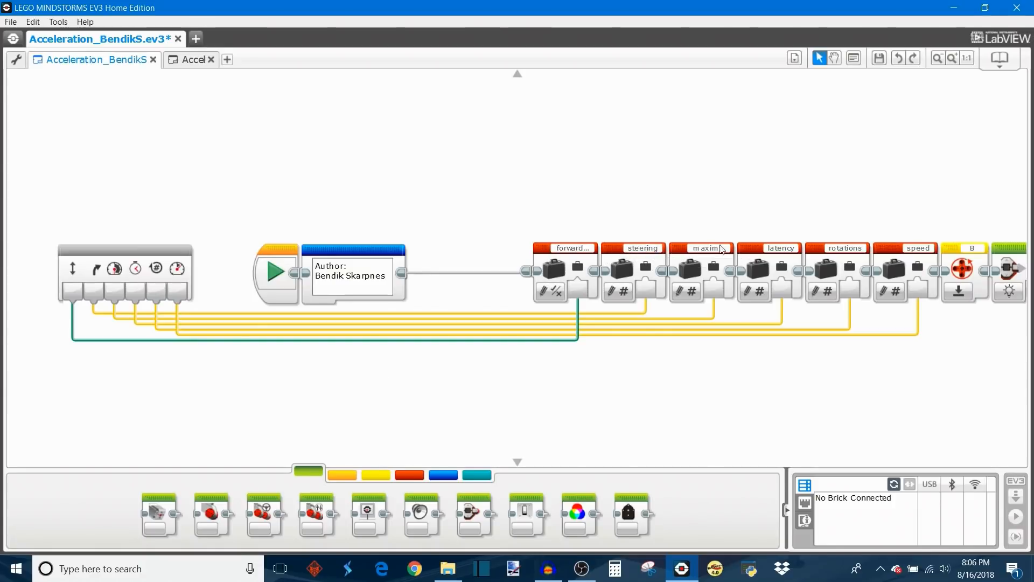
mouse_move(907, 440)
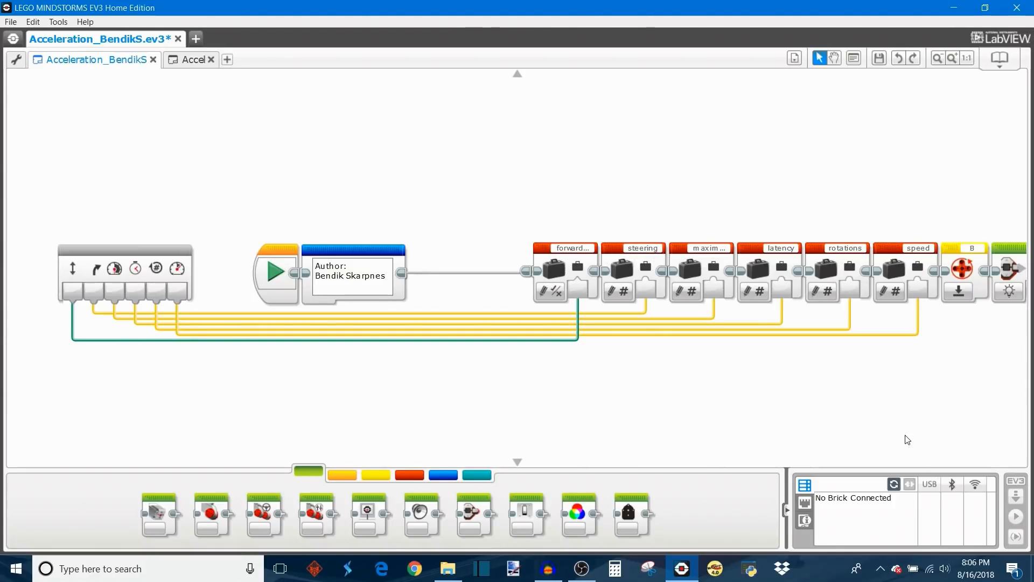
scroll(right, 3)
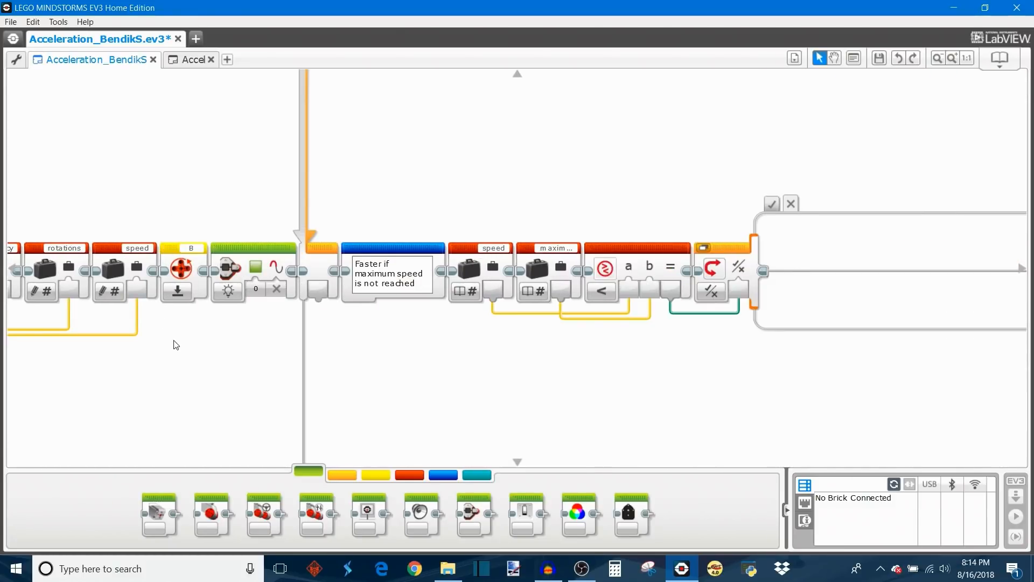
mouse_move(226, 318)
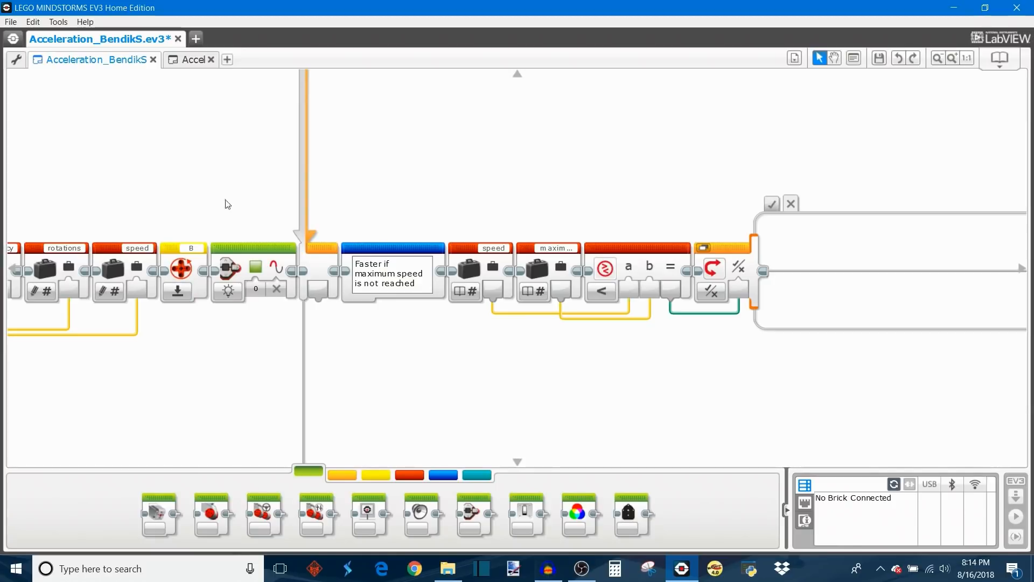
mouse_move(186, 368)
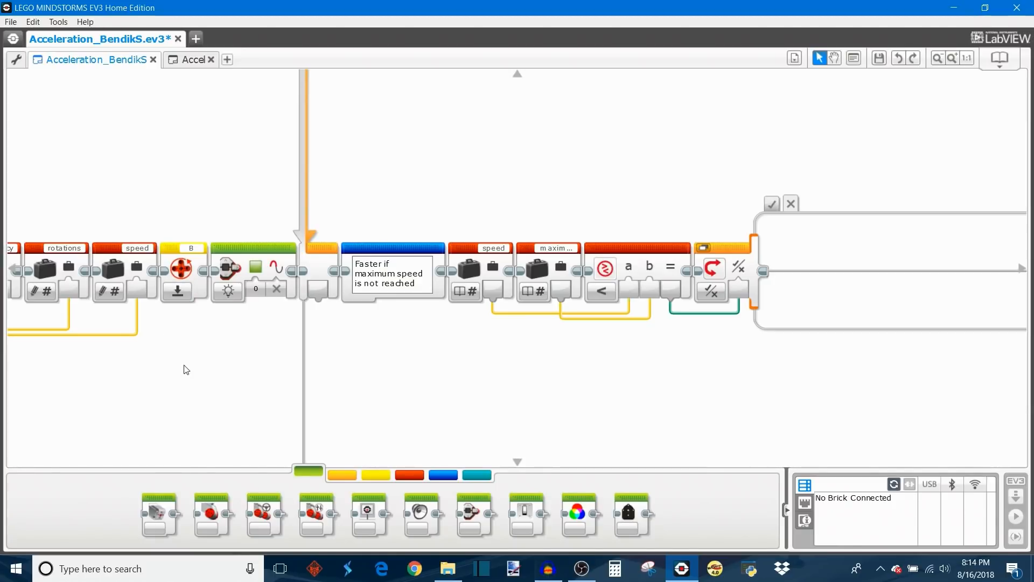
mouse_move(261, 403)
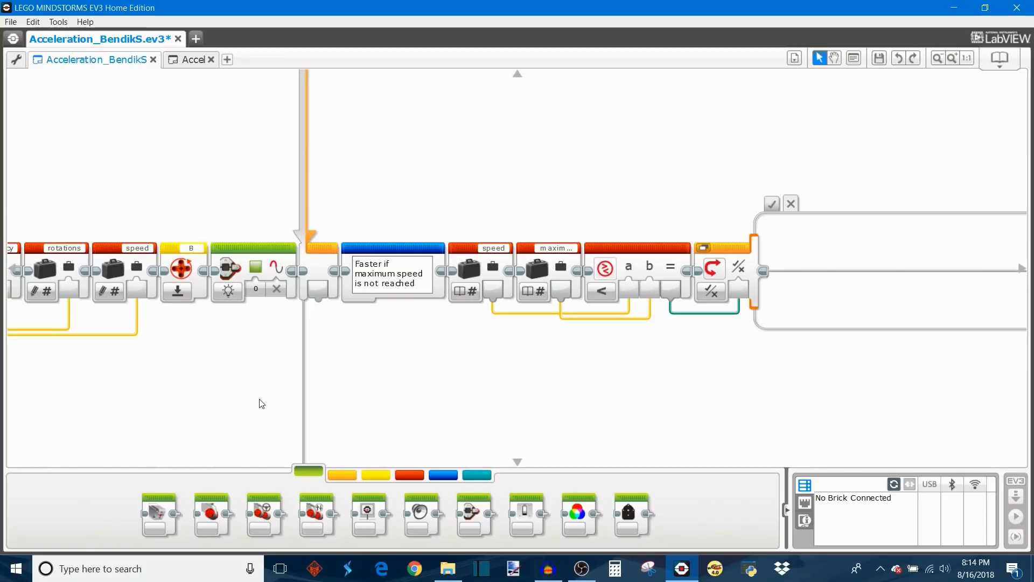
mouse_move(253, 397)
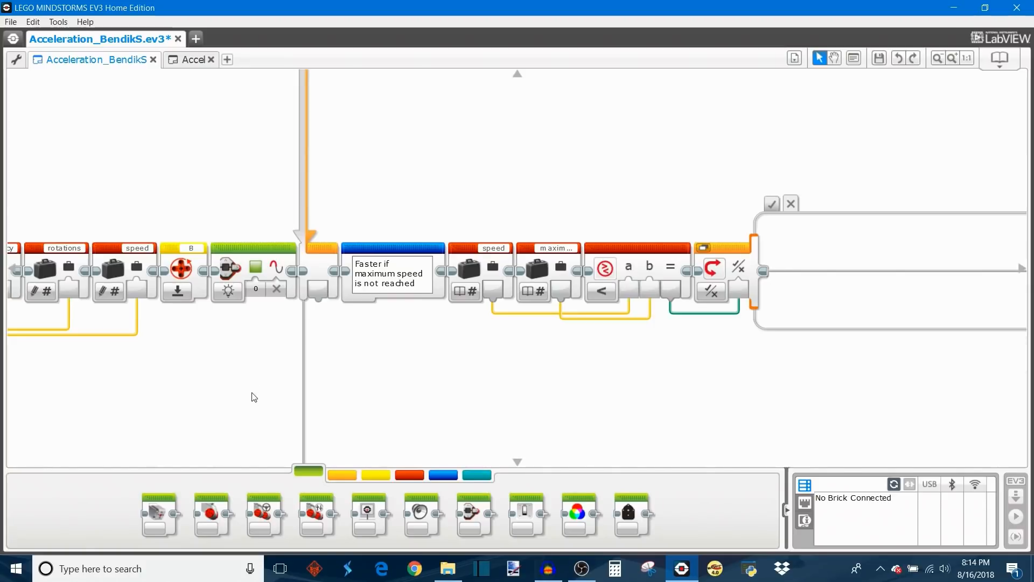
mouse_move(224, 377)
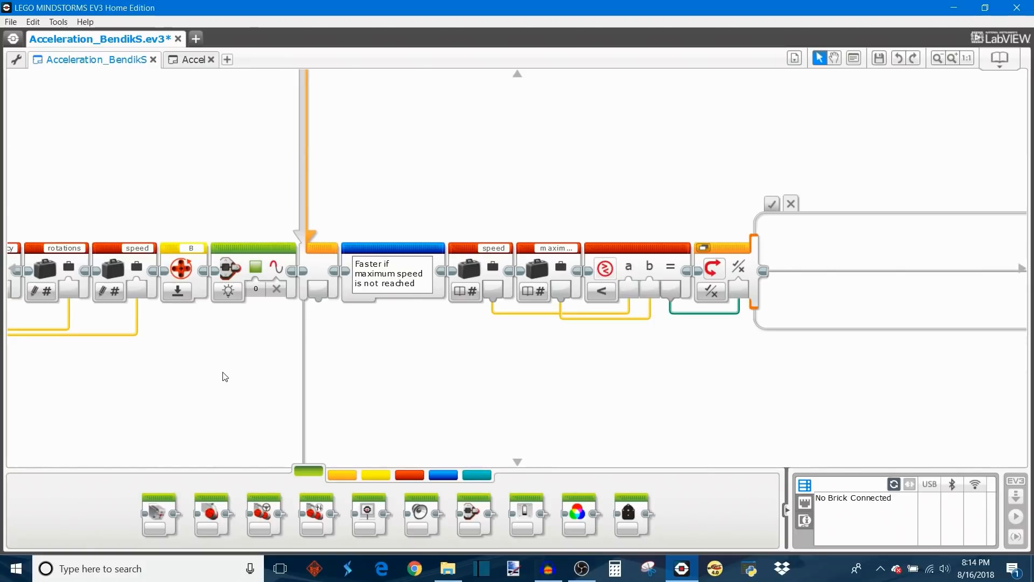
mouse_move(183, 364)
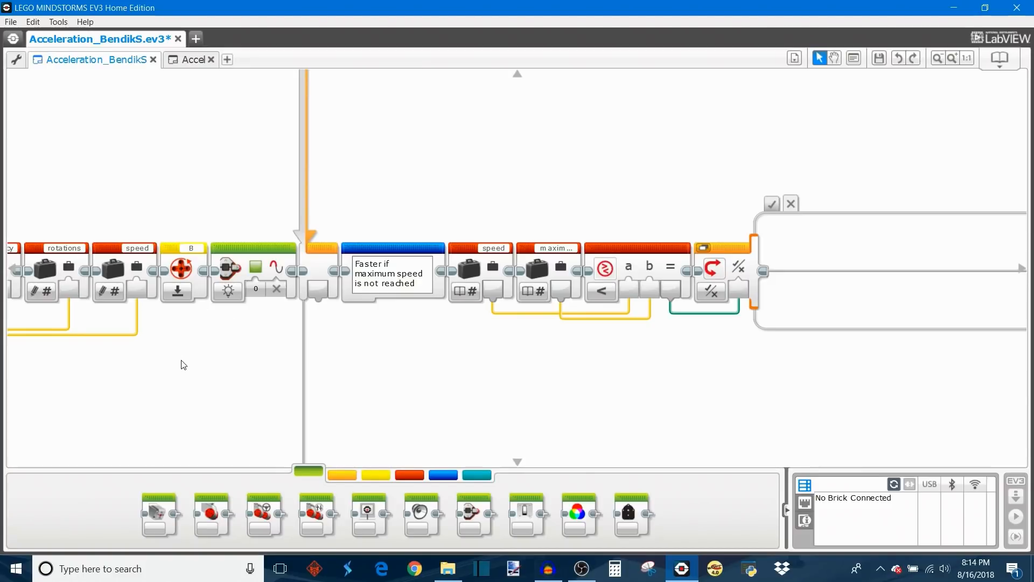
mouse_move(197, 235)
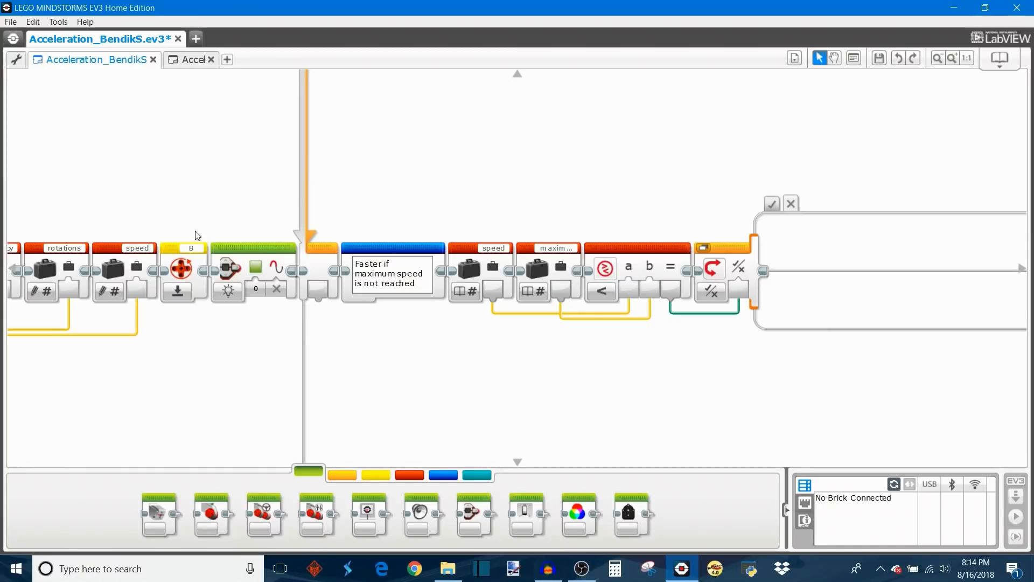
mouse_move(169, 327)
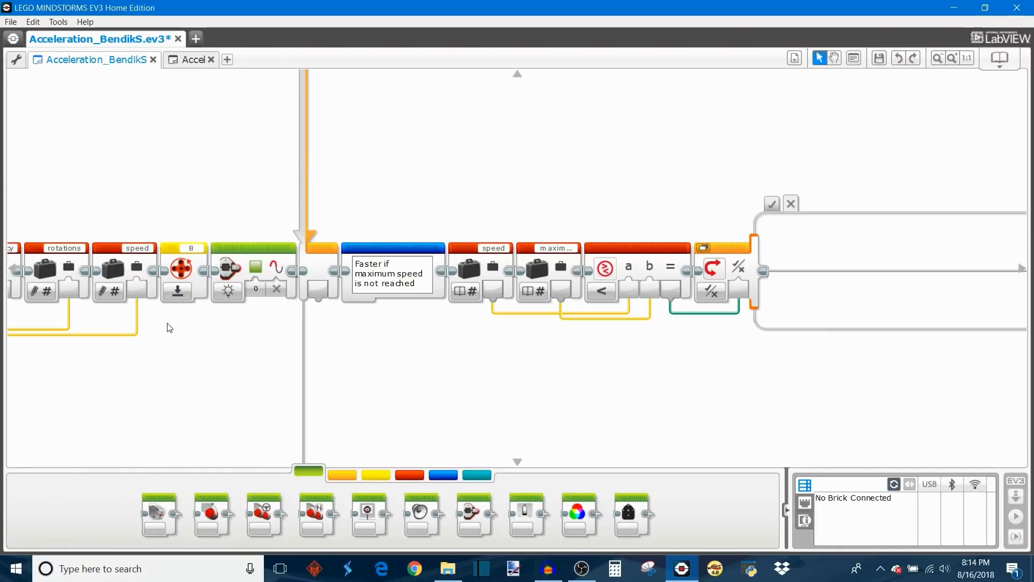
mouse_move(163, 317)
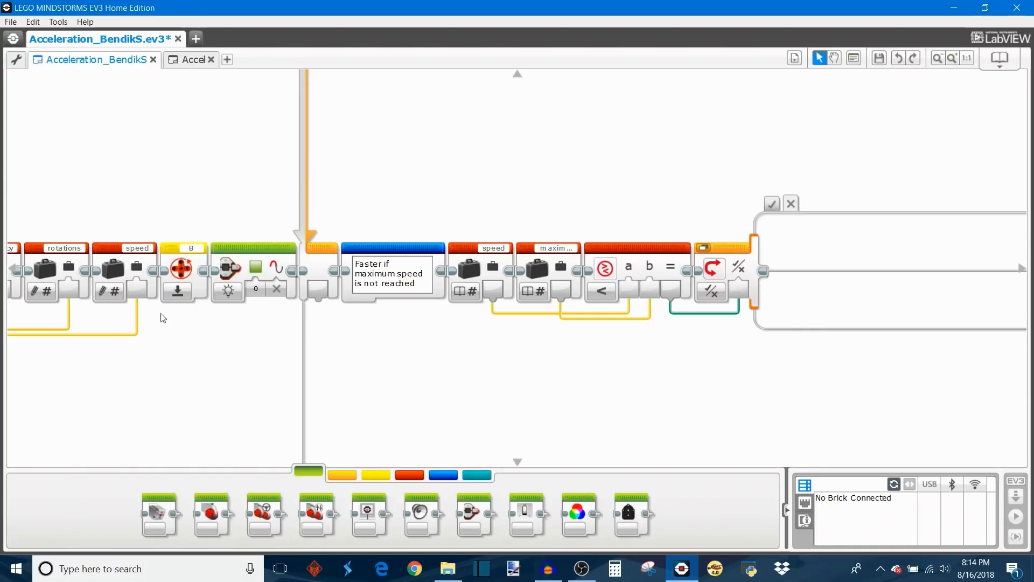
mouse_move(198, 345)
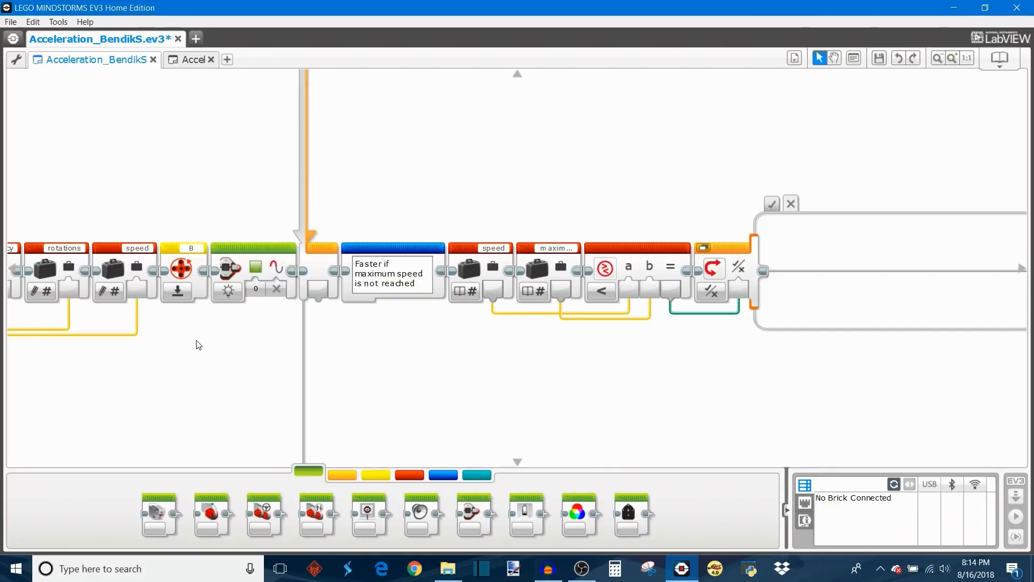
mouse_move(411, 385)
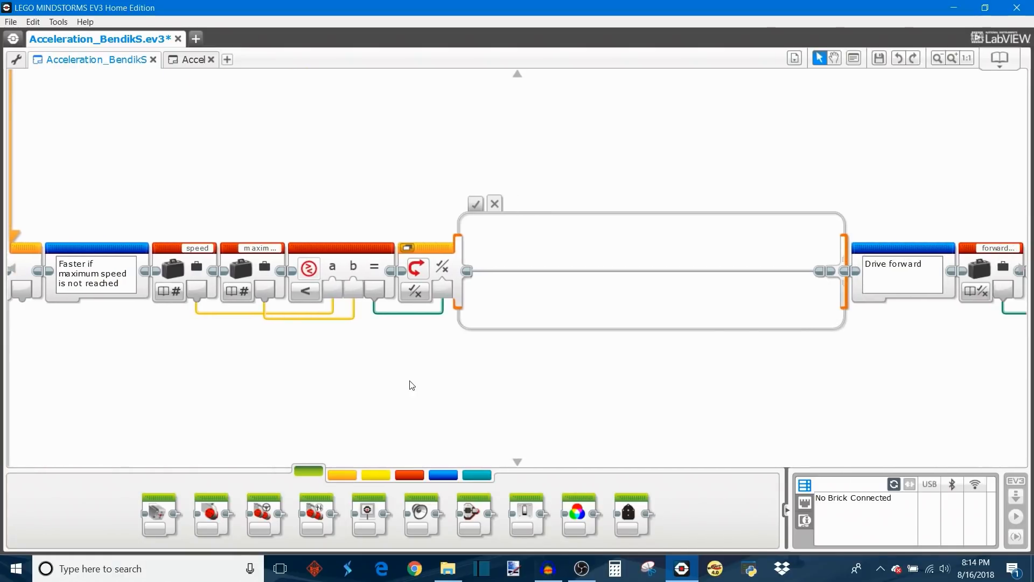
mouse_move(179, 287)
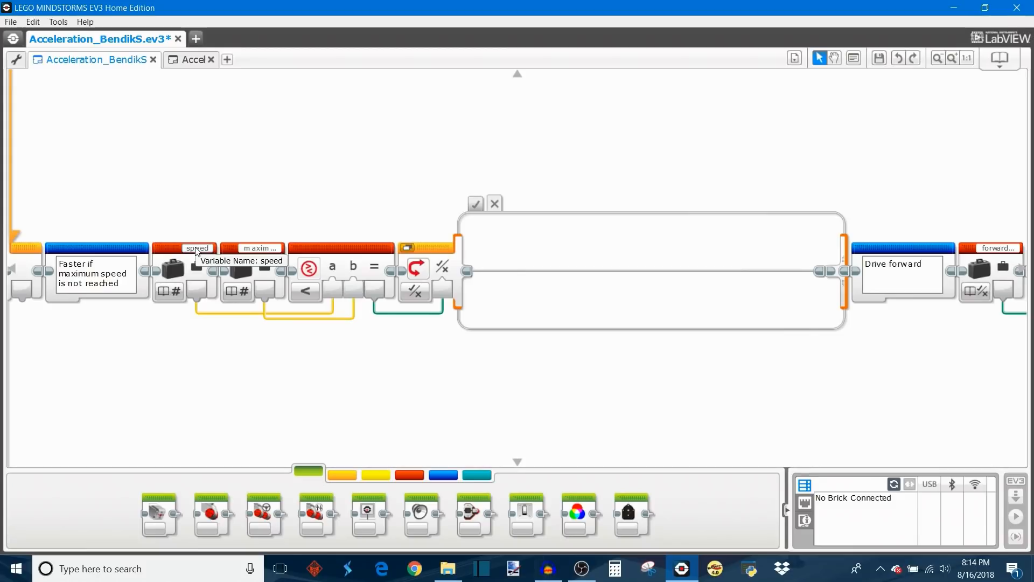
mouse_move(257, 254)
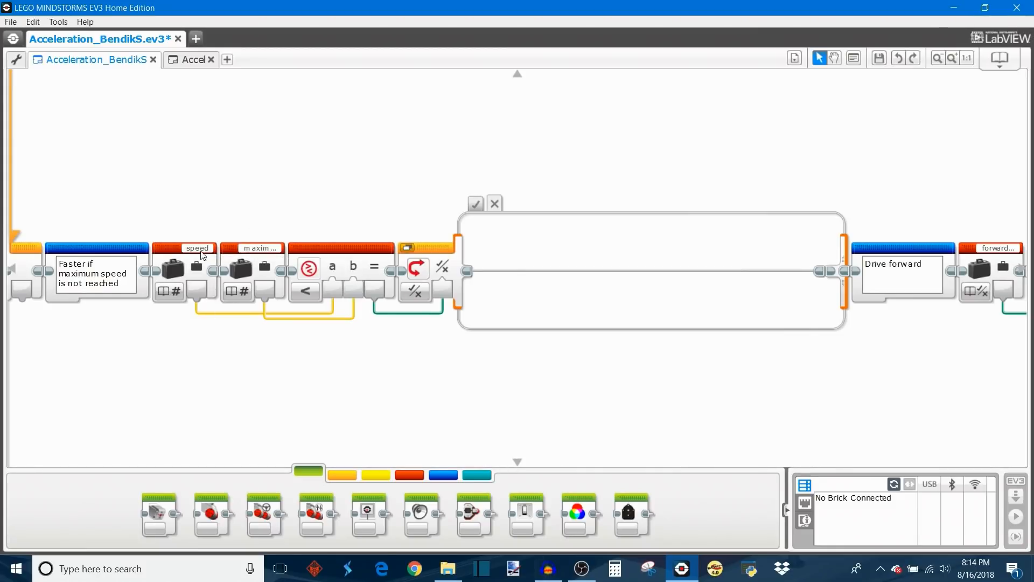
mouse_move(400, 227)
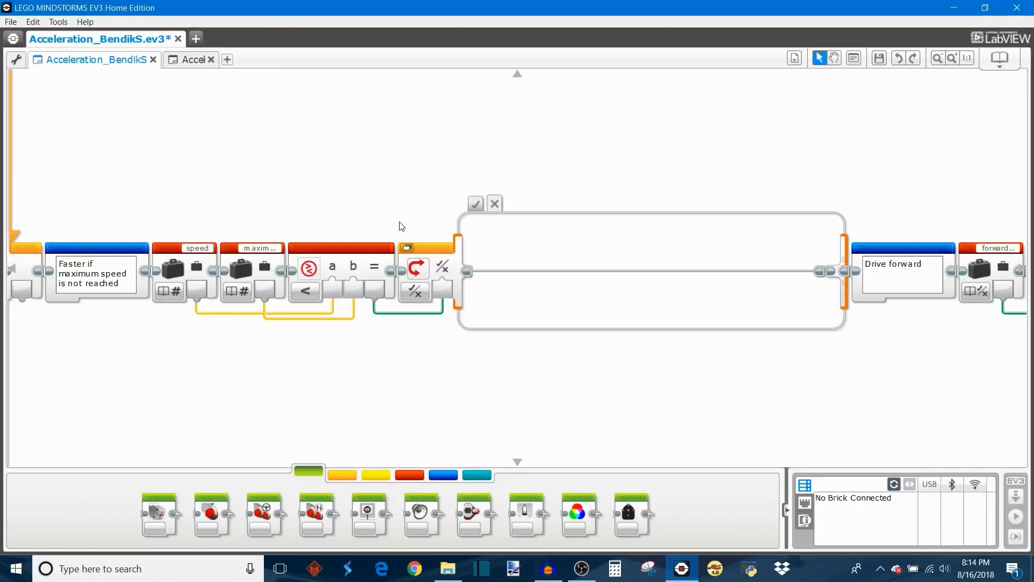
mouse_move(415, 220)
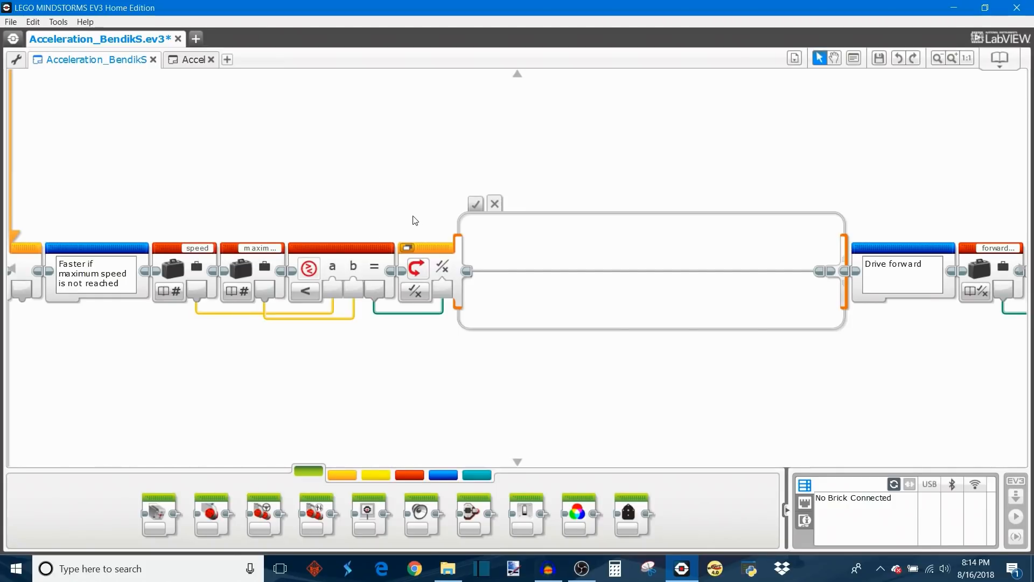
mouse_move(470, 211)
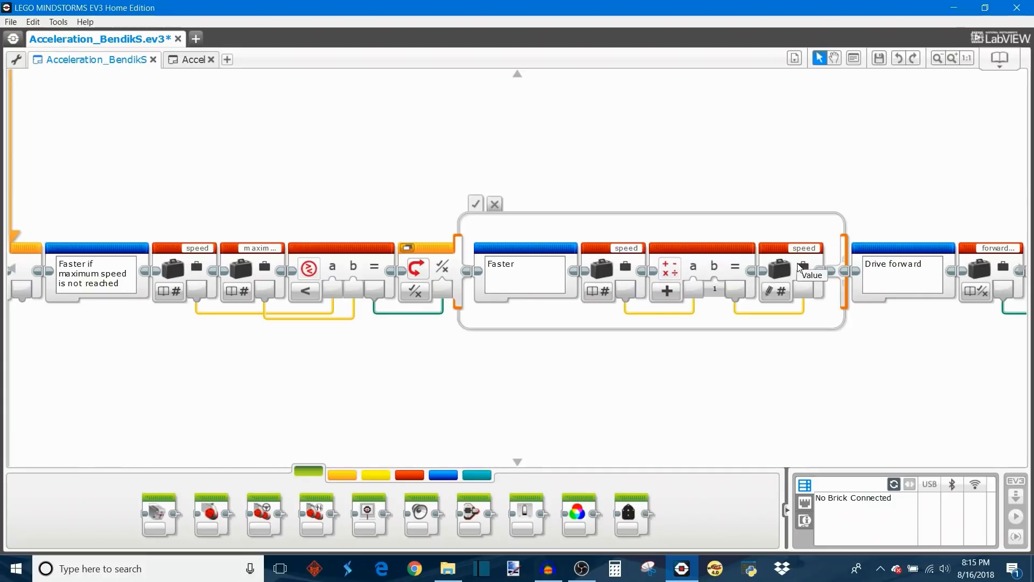
mouse_move(645, 368)
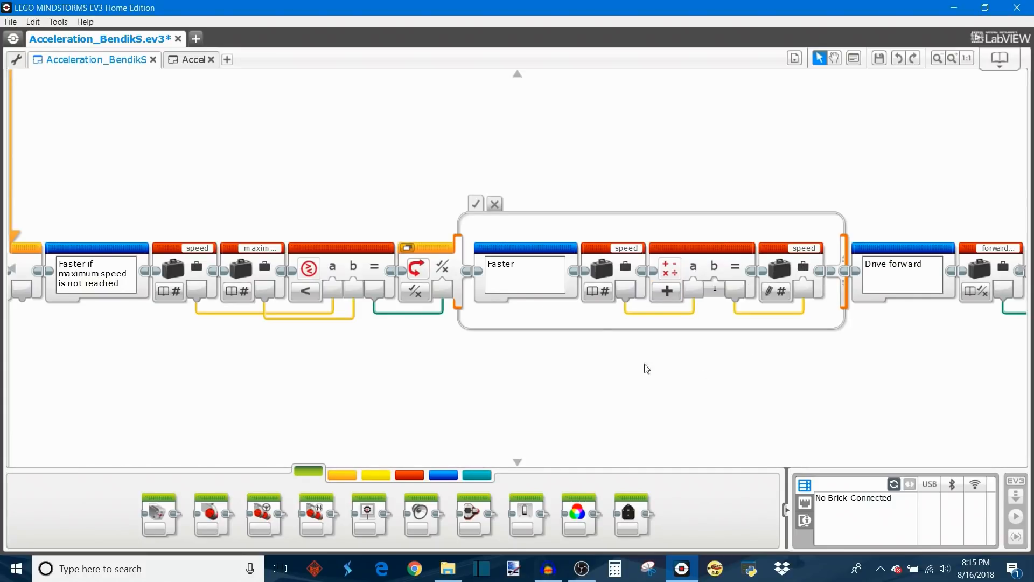
mouse_move(179, 253)
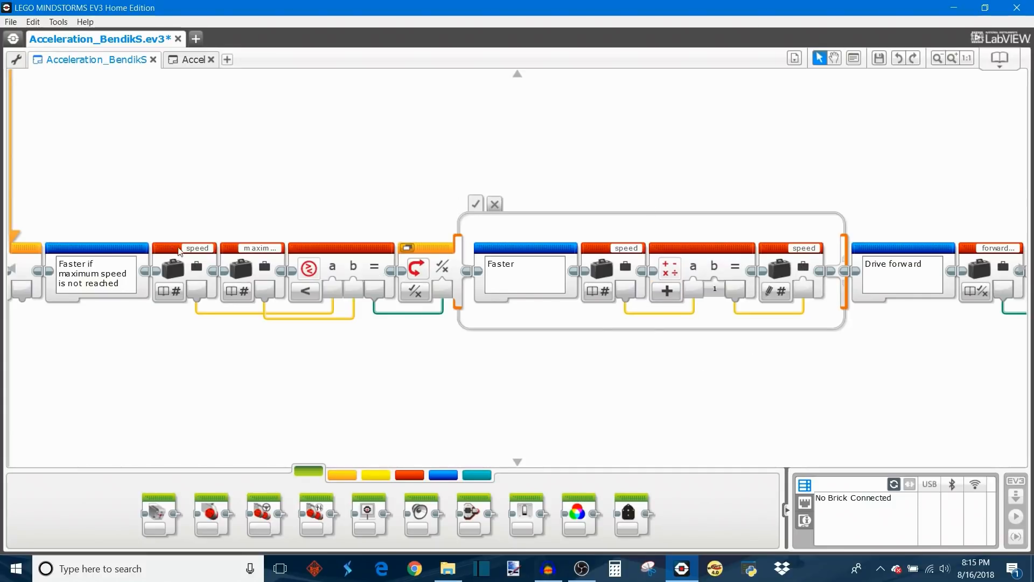
mouse_move(250, 243)
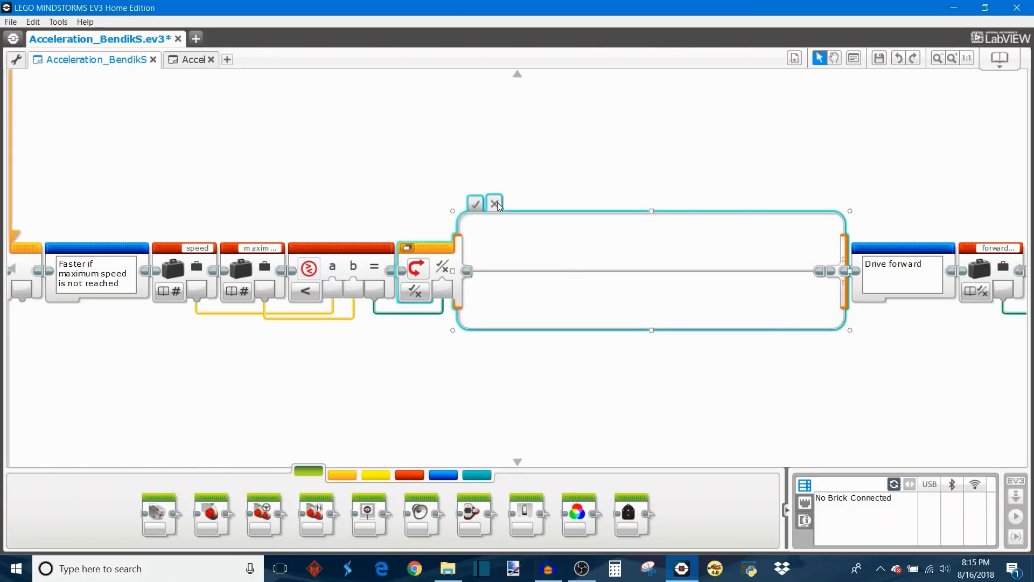
mouse_move(551, 310)
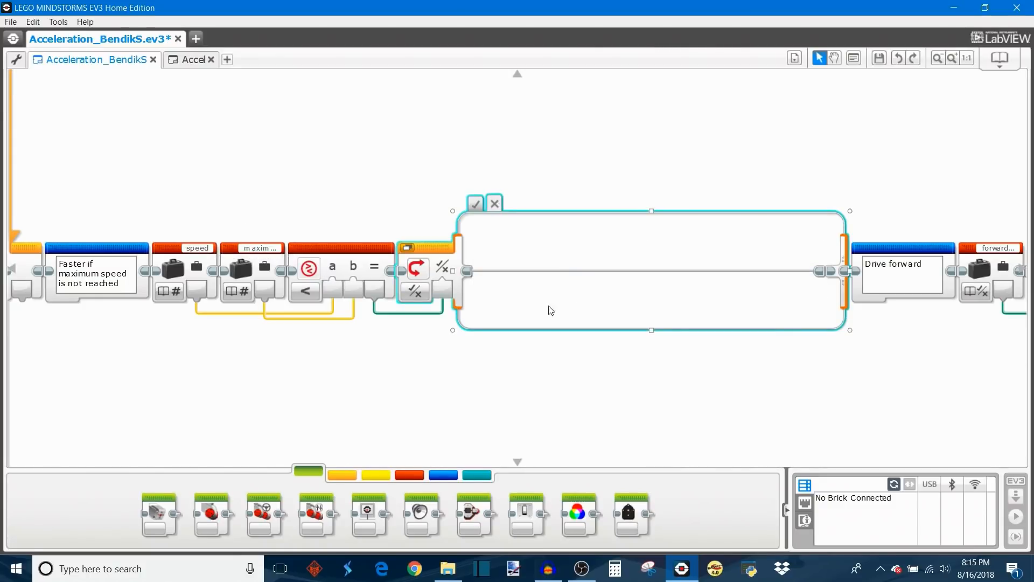
mouse_move(646, 438)
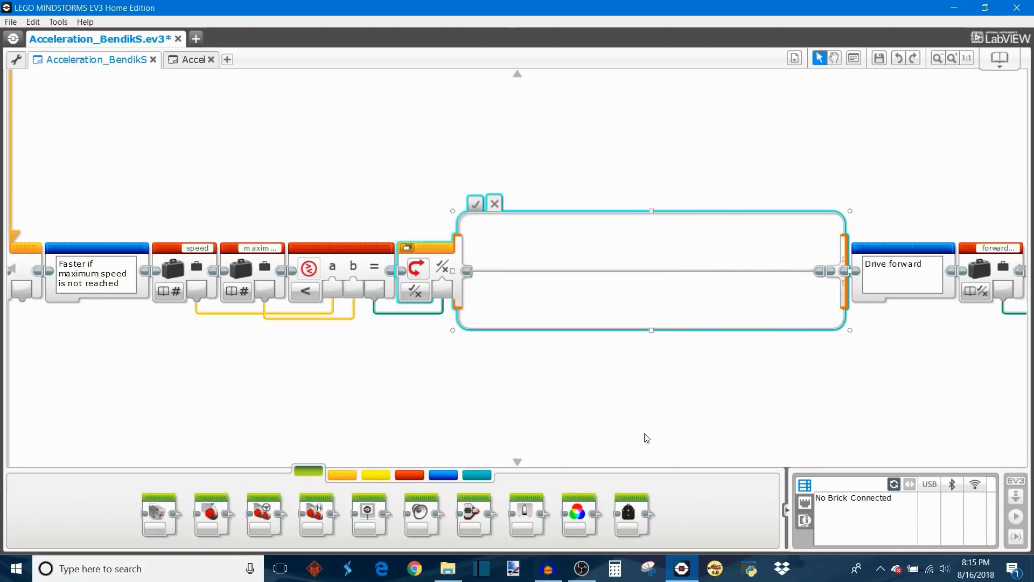
Deselect the speed Switch block, leaving its empty case shown
click(646, 437)
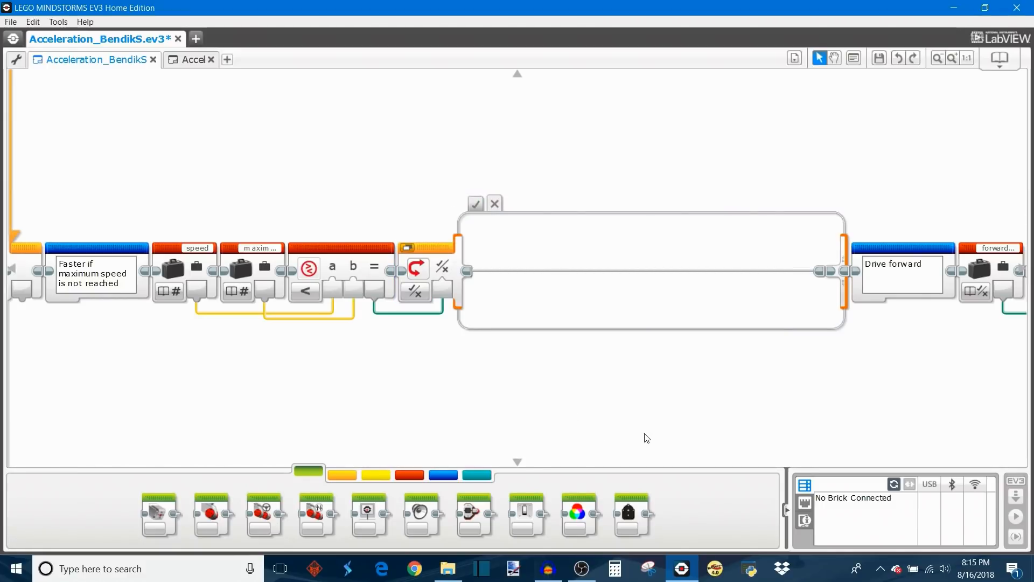
mouse_move(588, 376)
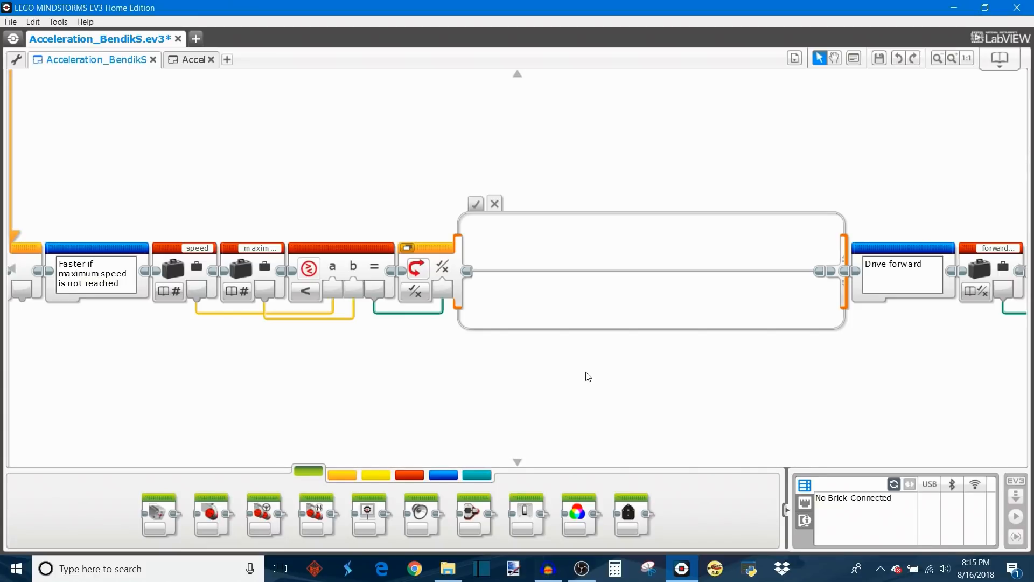
mouse_move(484, 355)
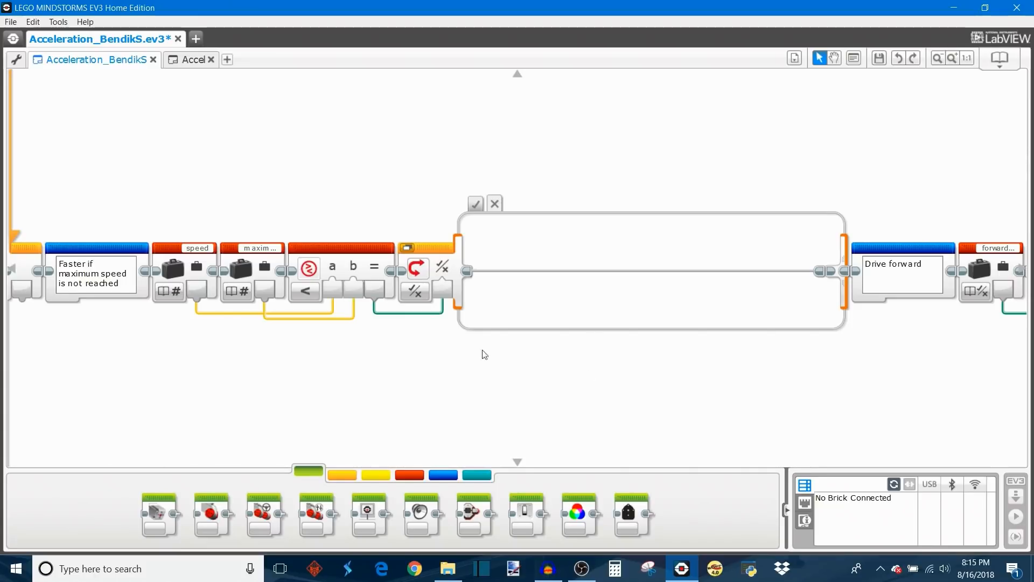
mouse_move(638, 396)
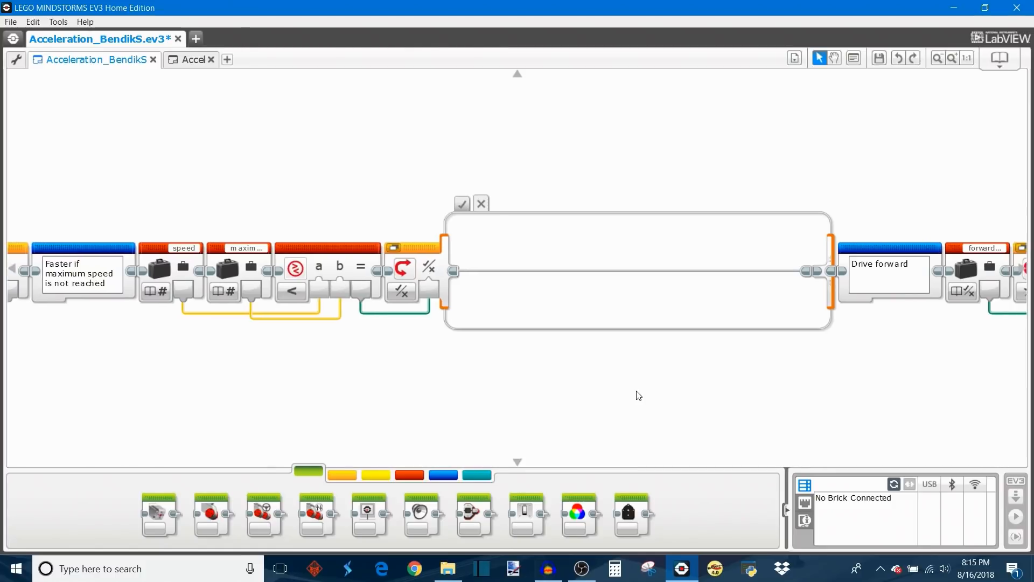
mouse_move(660, 409)
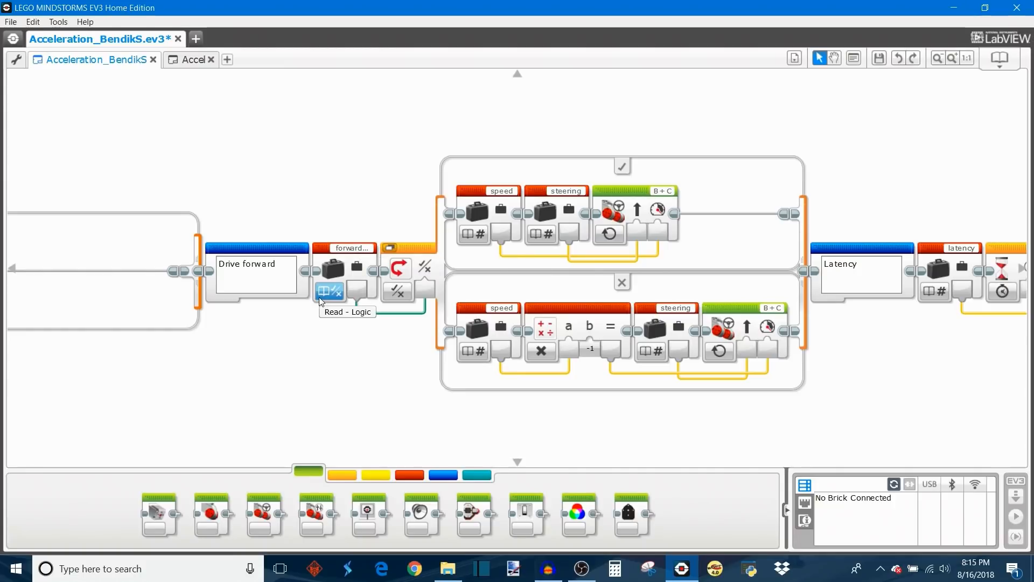
mouse_move(583, 204)
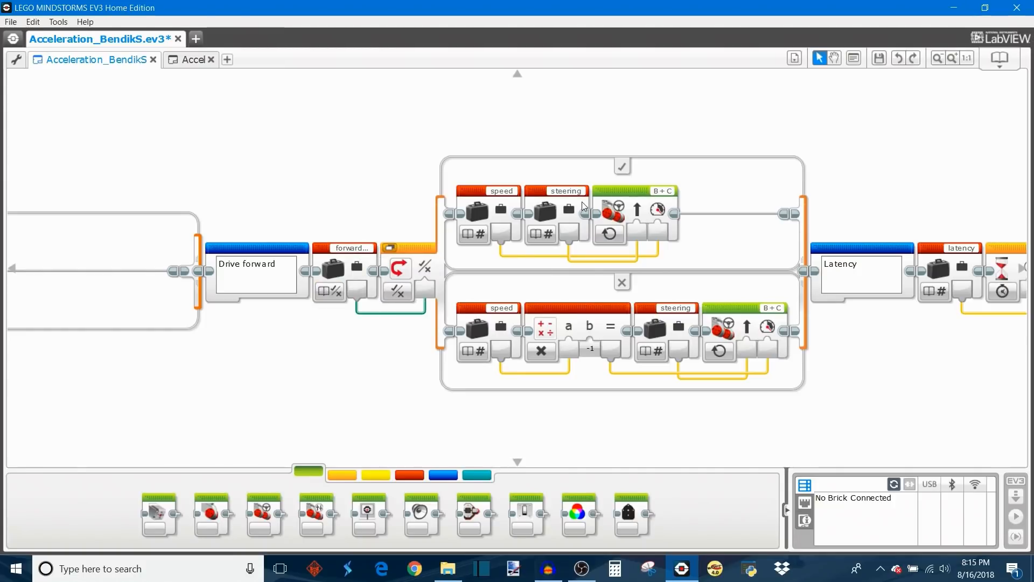
mouse_move(605, 351)
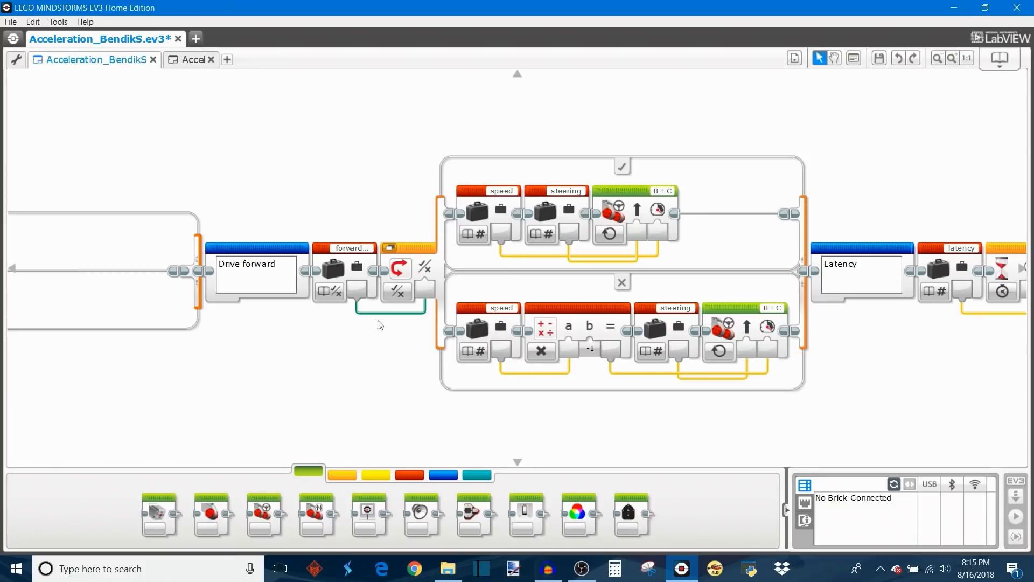
mouse_move(618, 170)
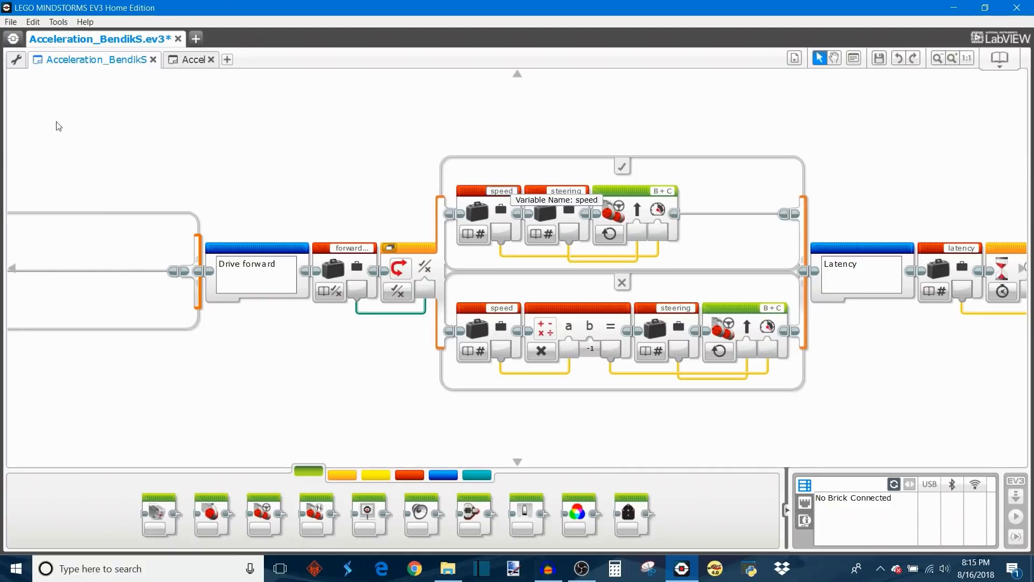
mouse_move(270, 199)
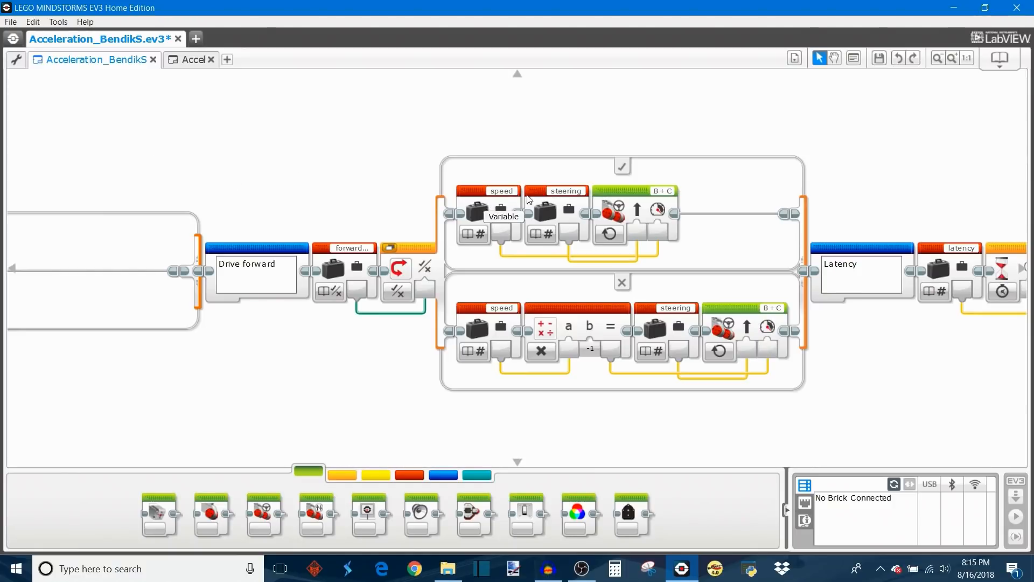
mouse_move(567, 191)
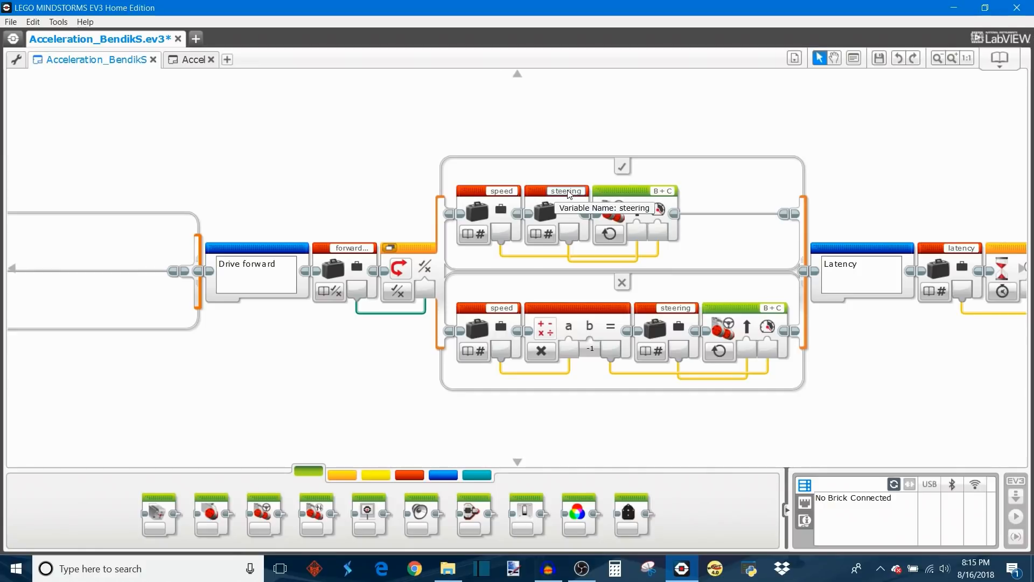
mouse_move(563, 138)
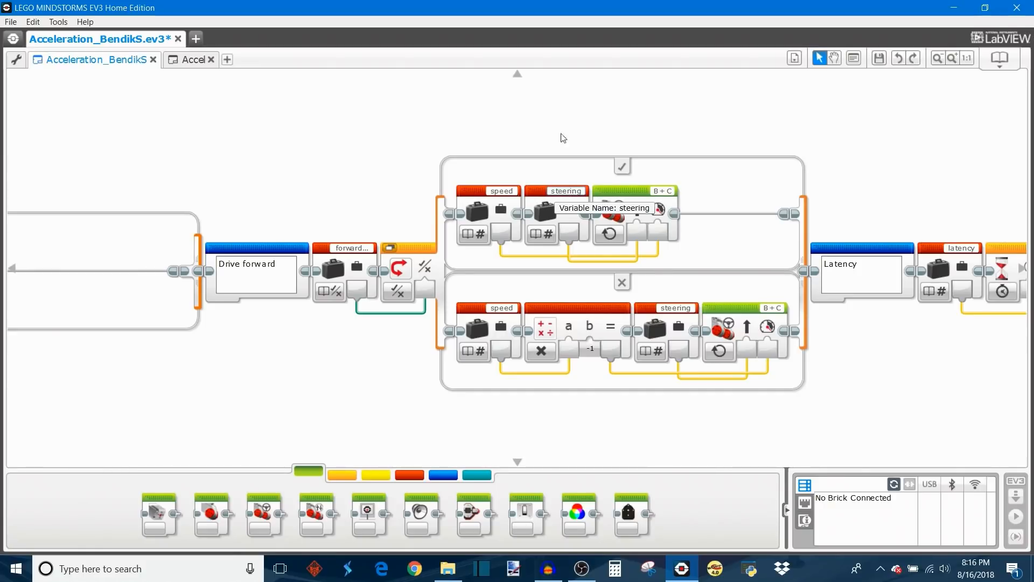
mouse_move(668, 297)
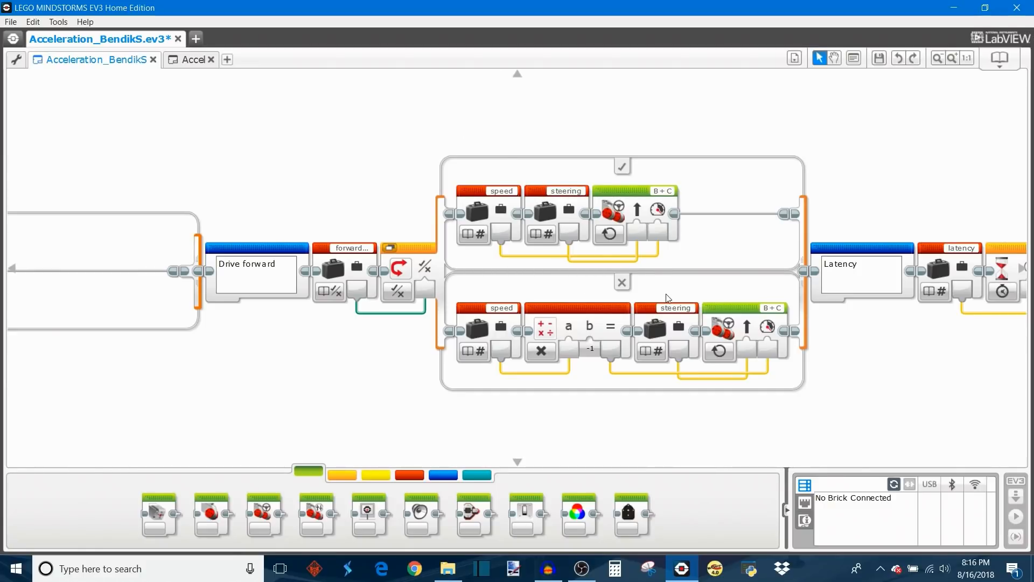
mouse_move(614, 219)
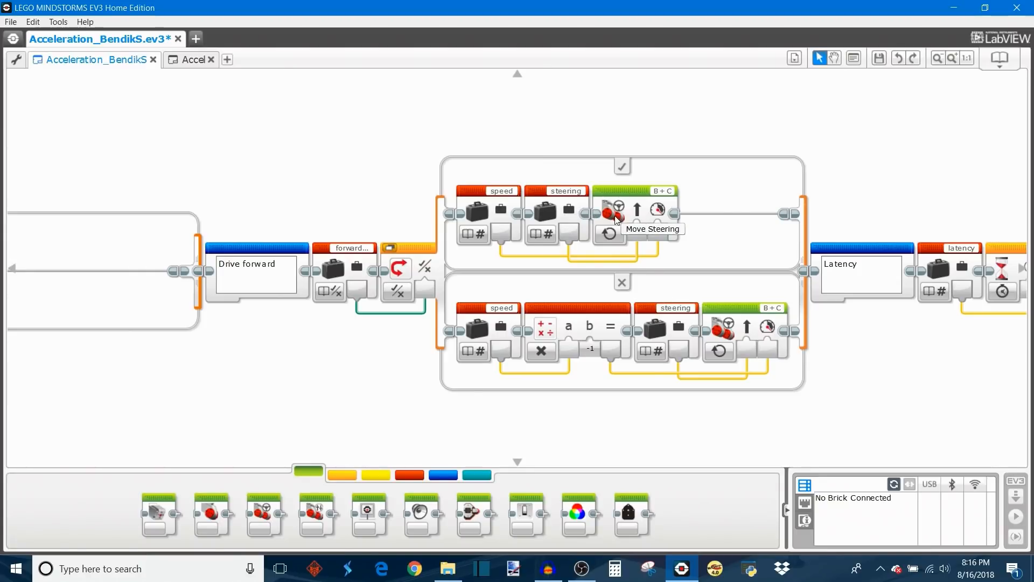
mouse_move(539, 326)
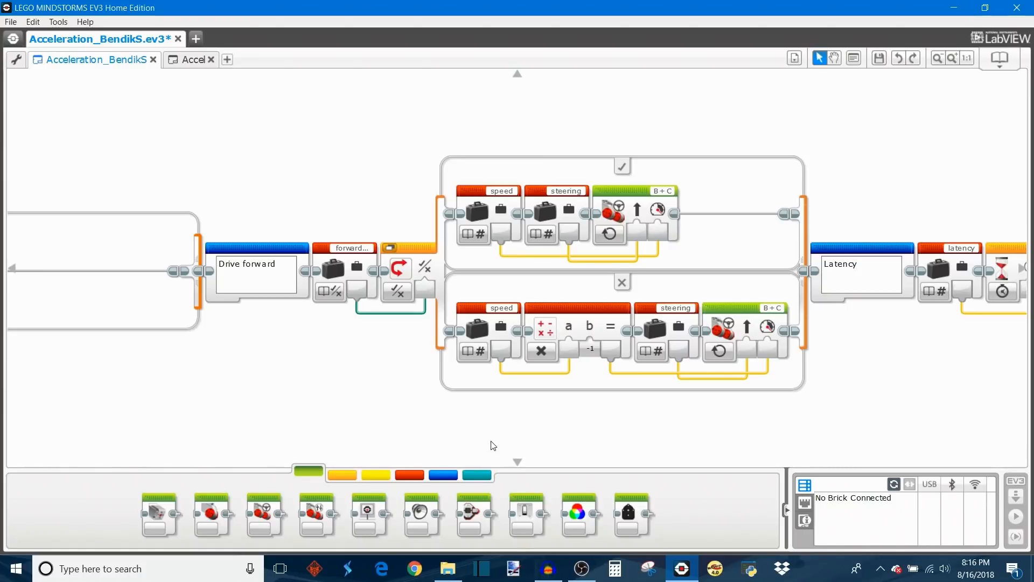
mouse_move(500, 357)
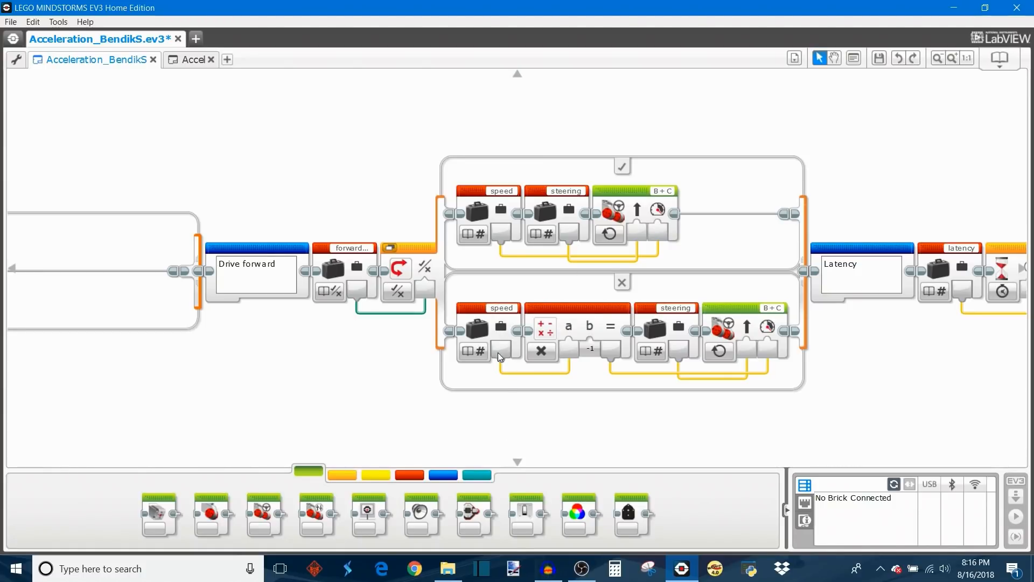
click(589, 352)
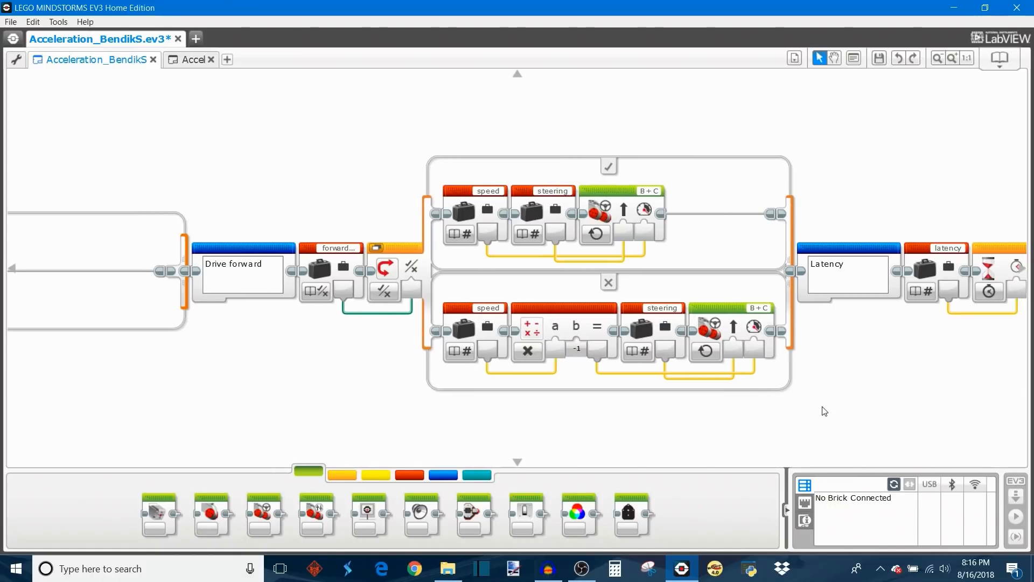
scroll(right, 3)
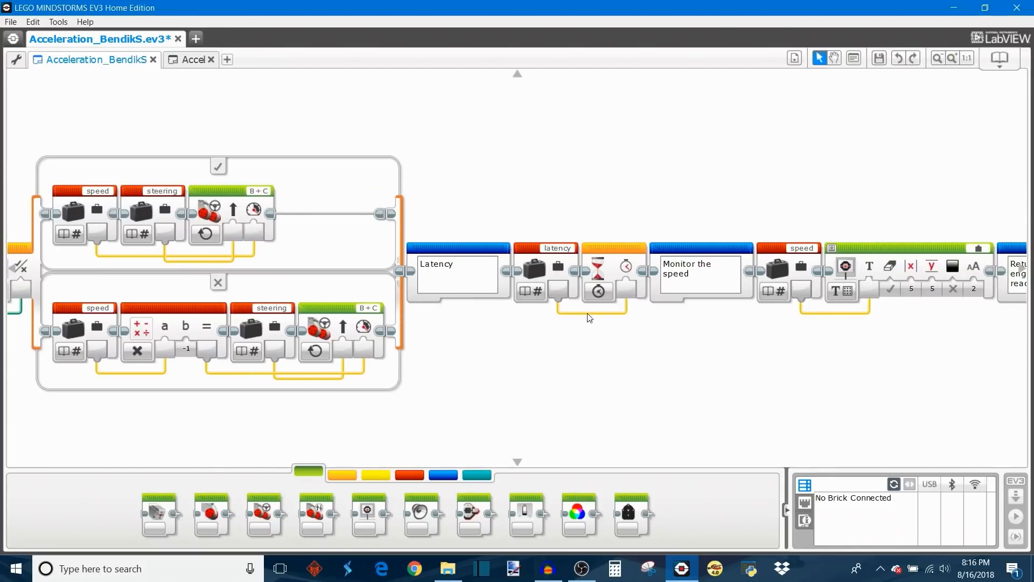
mouse_move(530, 292)
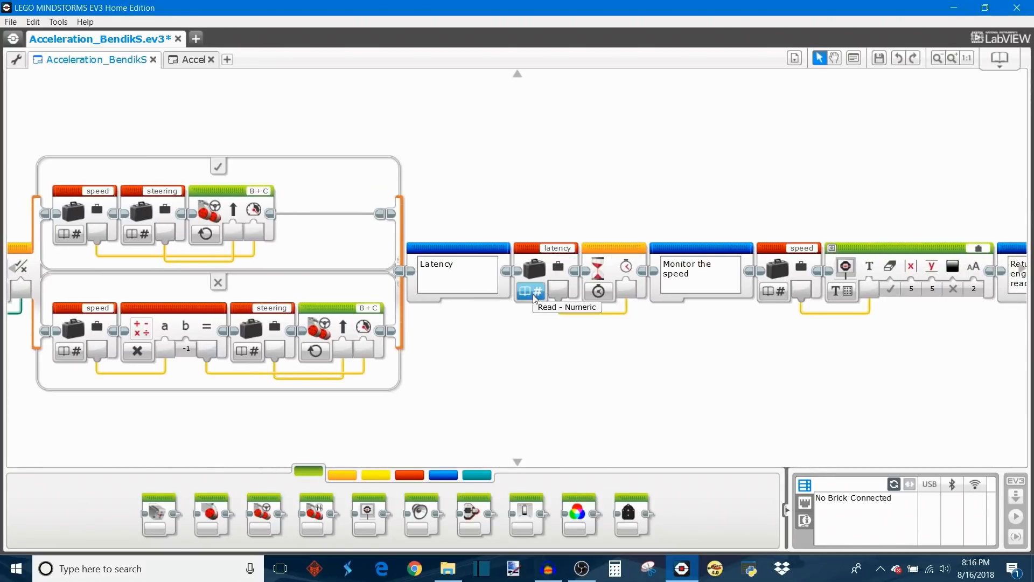
mouse_move(644, 266)
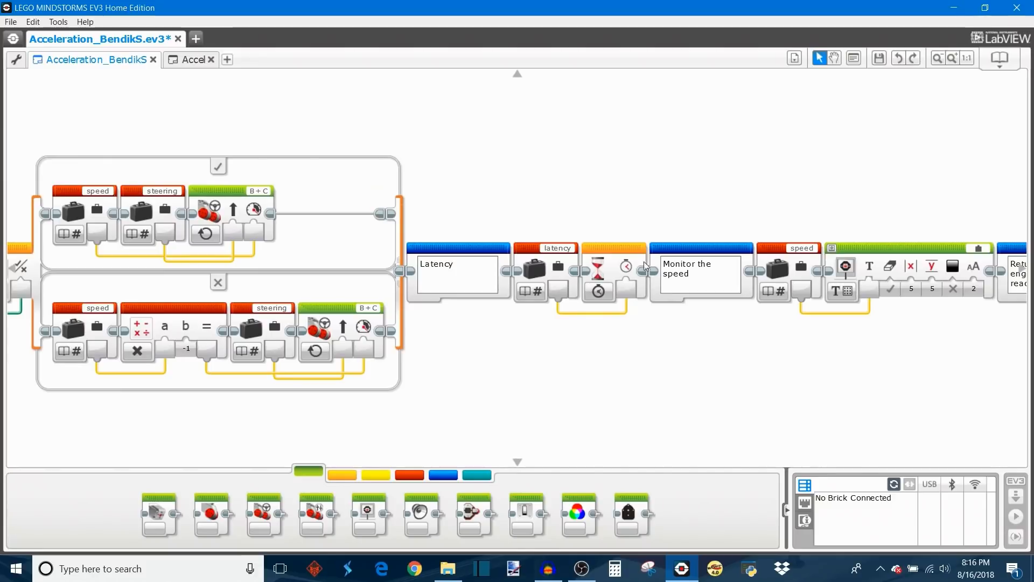
mouse_move(563, 204)
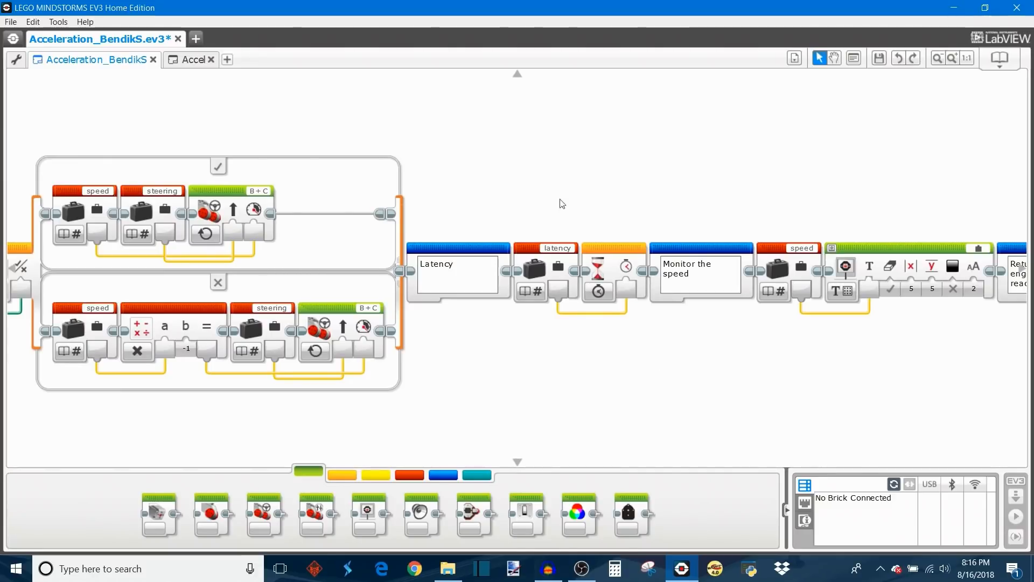
mouse_move(646, 336)
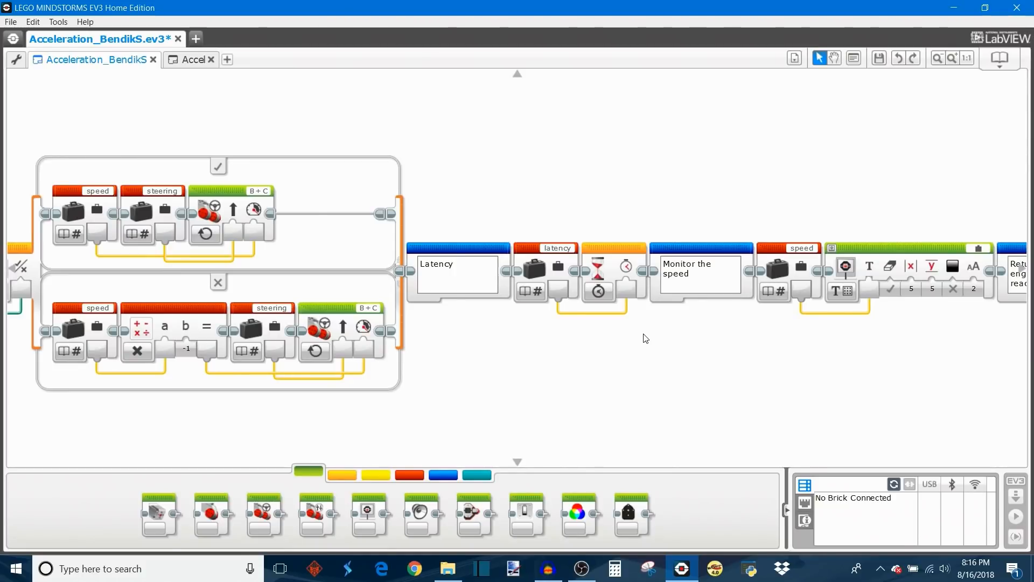
mouse_move(685, 308)
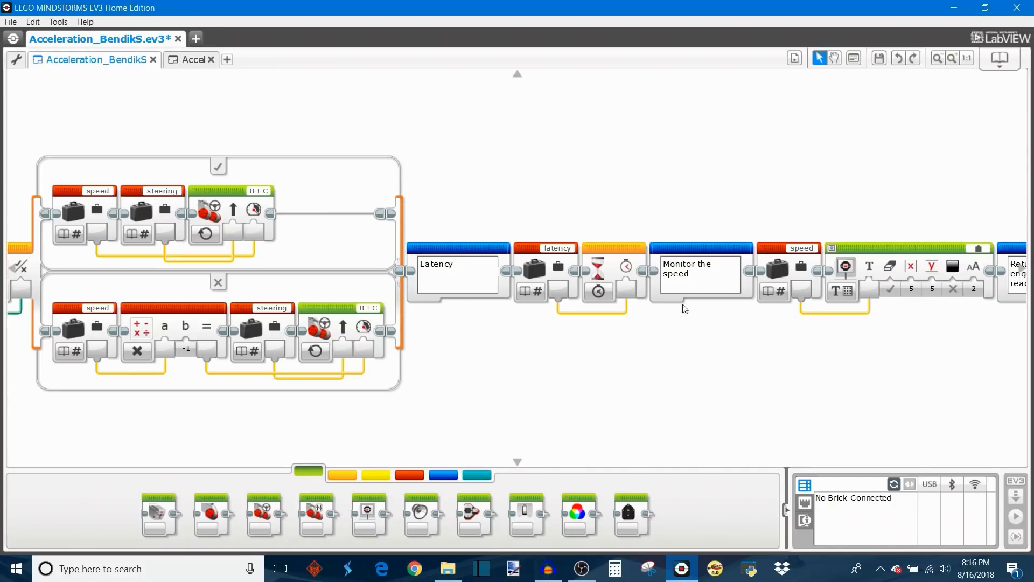
mouse_move(558, 258)
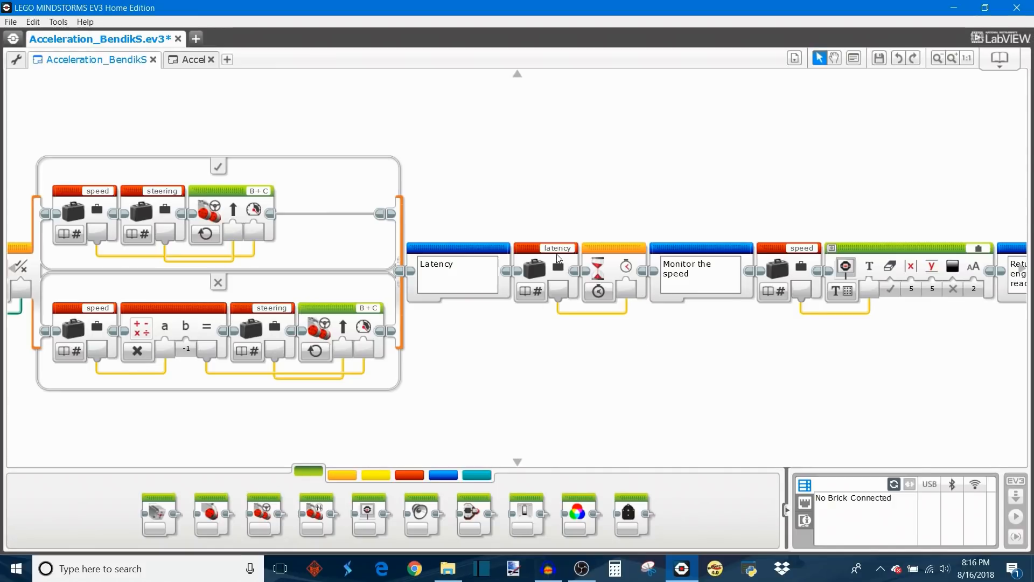
mouse_move(571, 358)
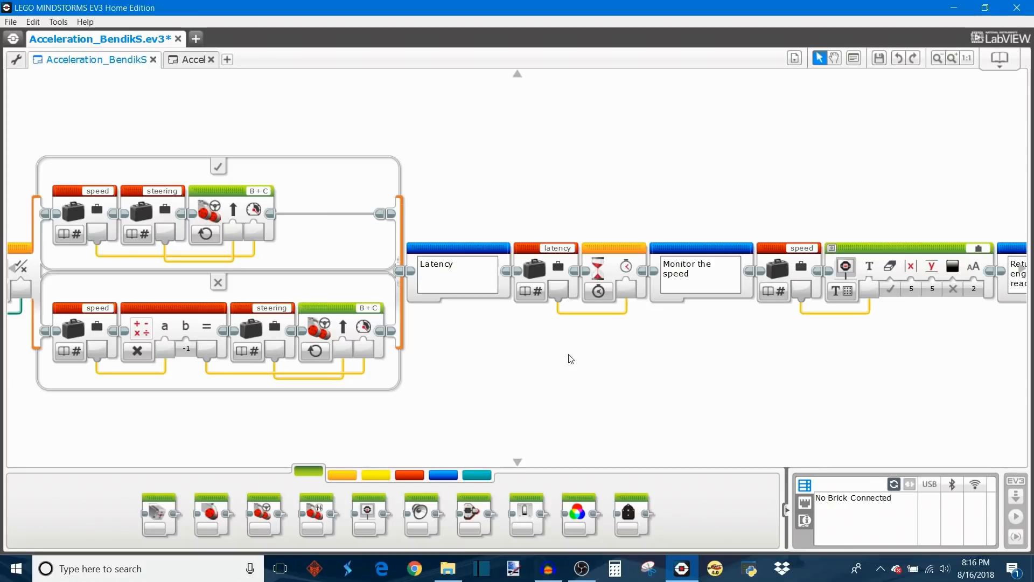
mouse_move(608, 403)
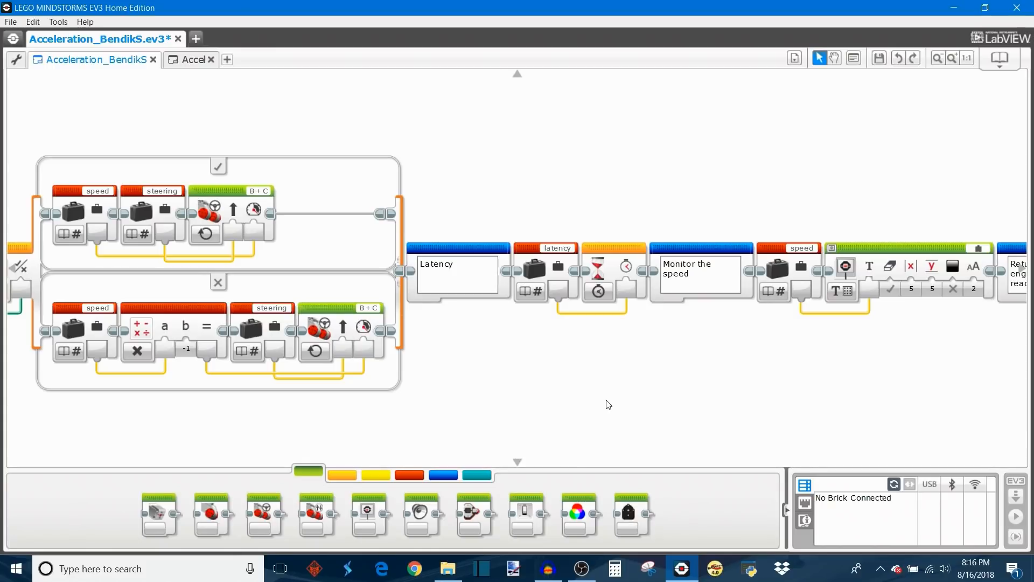
mouse_move(692, 383)
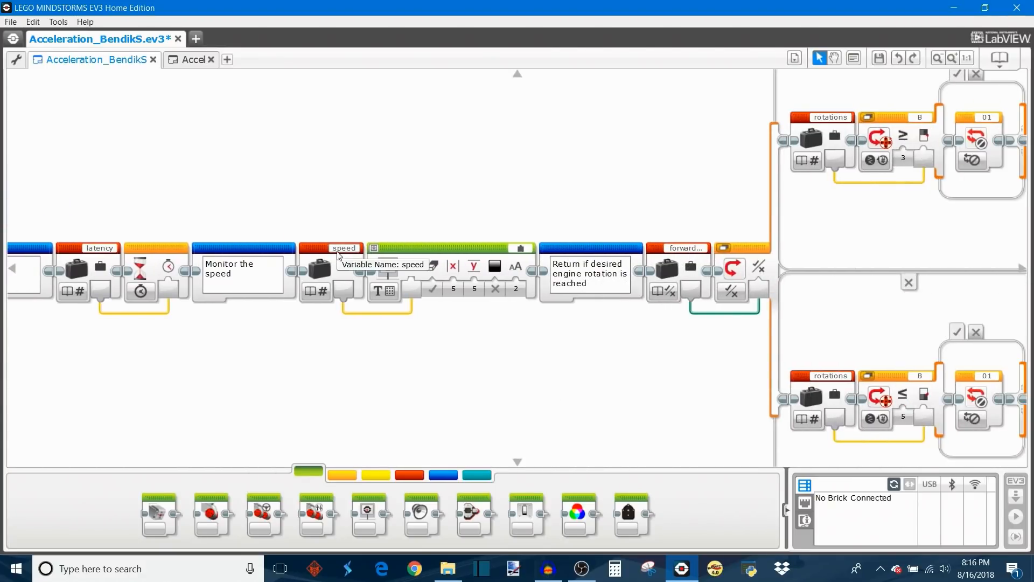
mouse_move(491, 413)
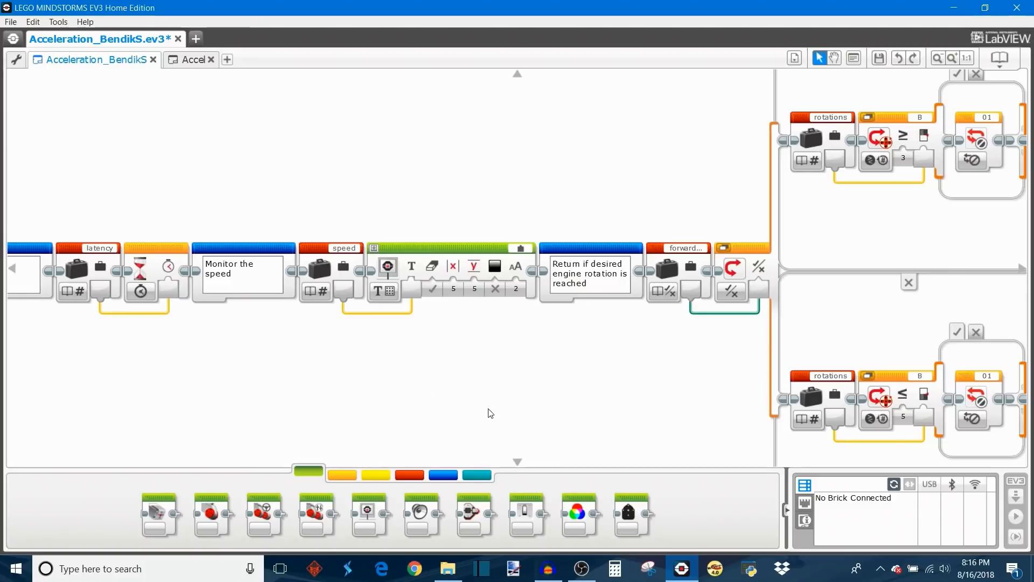
mouse_move(578, 399)
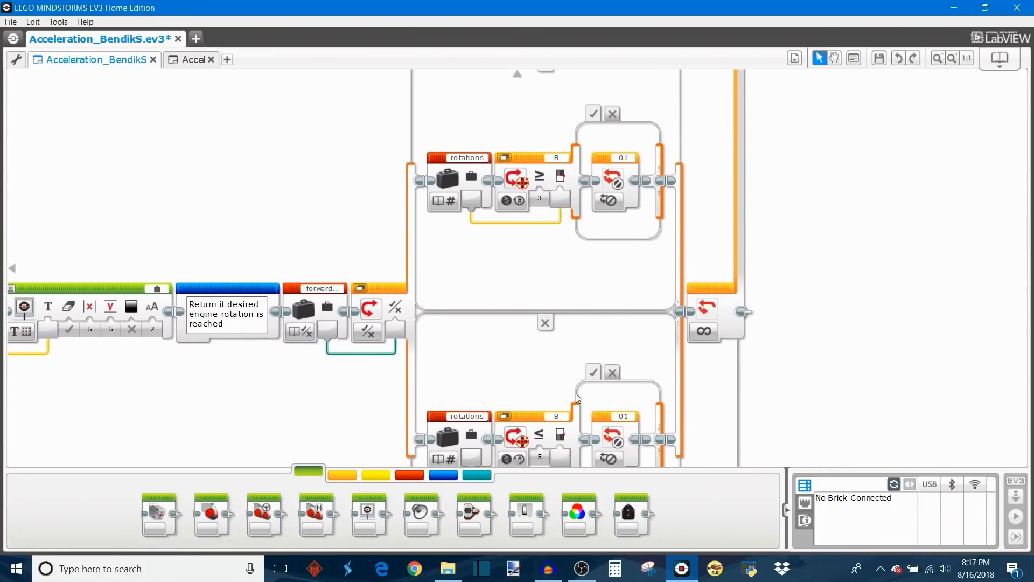
mouse_move(767, 400)
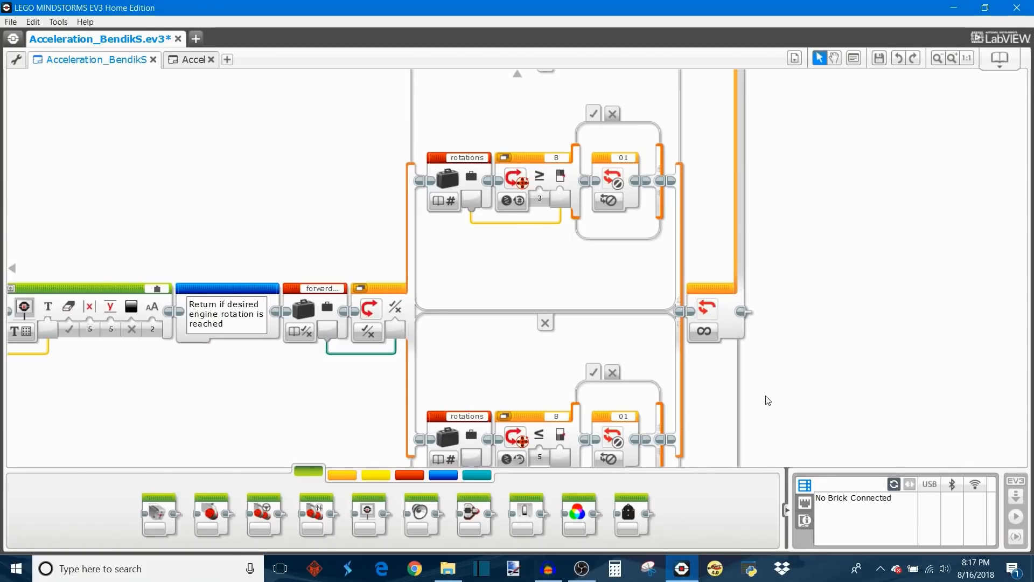
mouse_move(305, 334)
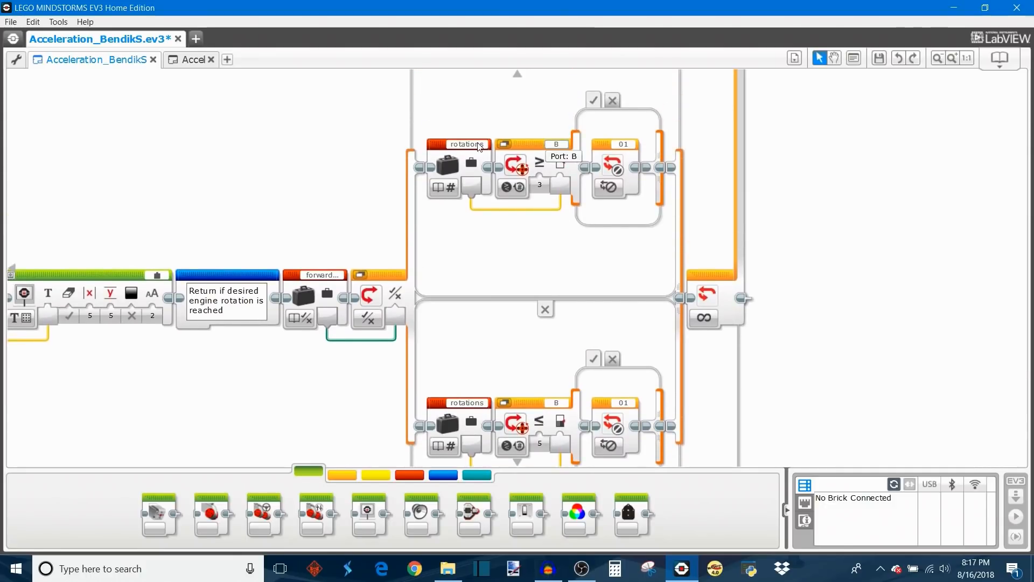
mouse_move(444, 229)
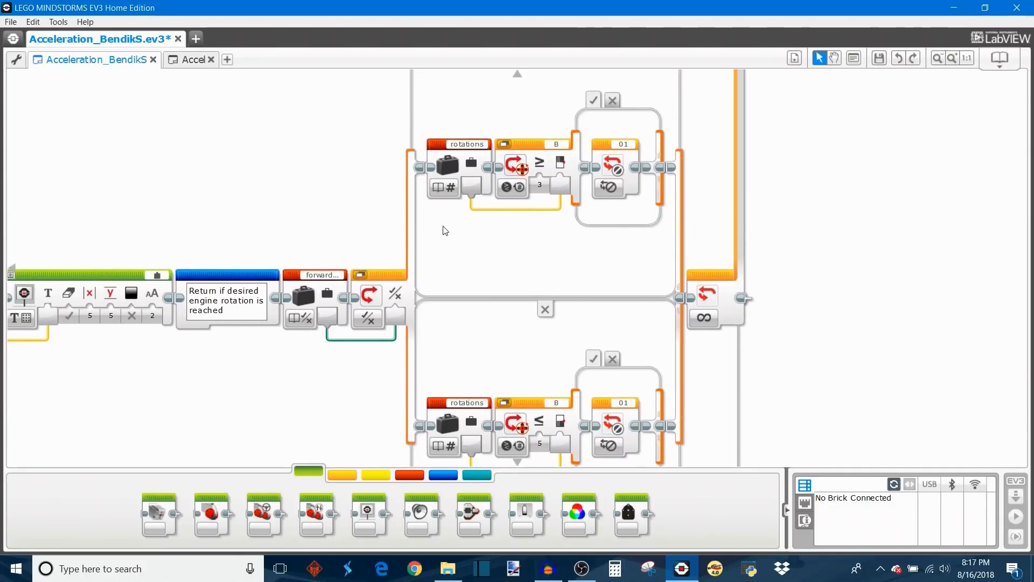
mouse_move(474, 153)
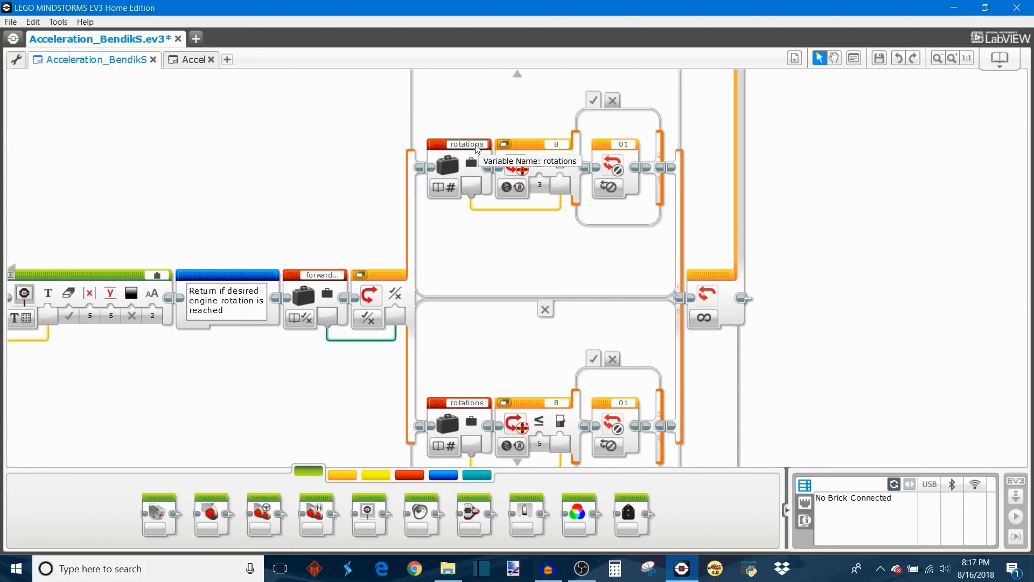
mouse_move(483, 220)
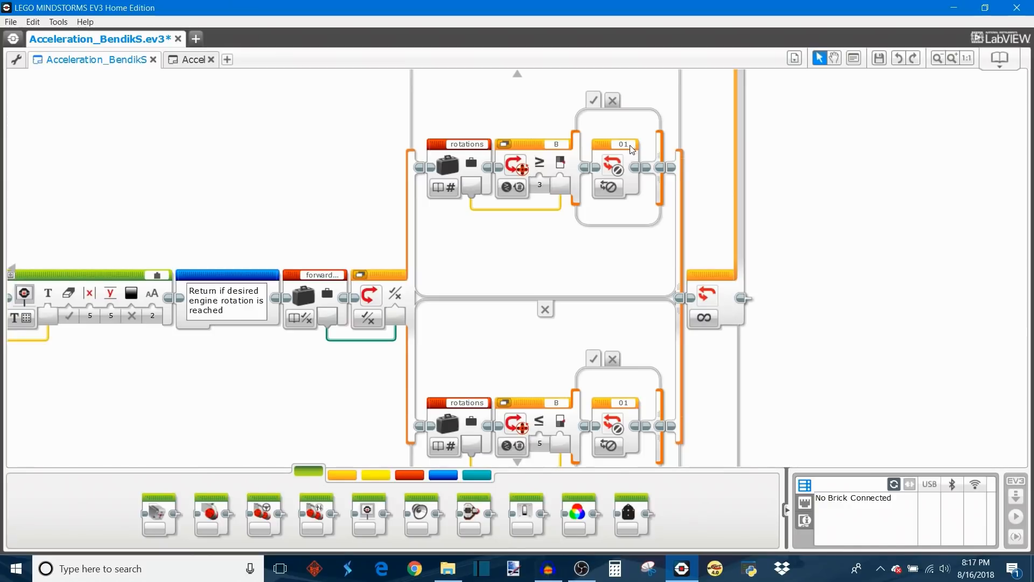
mouse_move(804, 298)
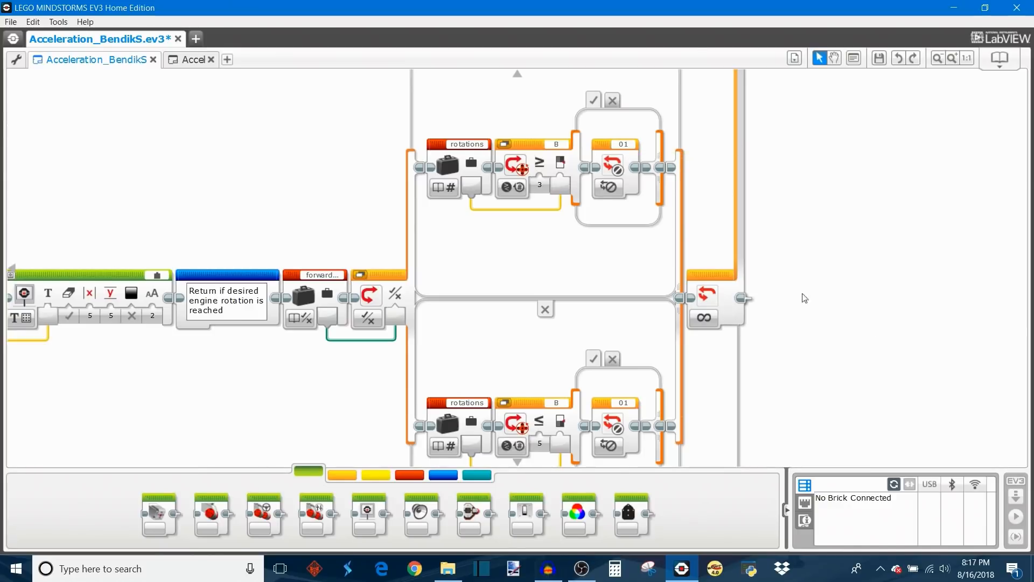
mouse_move(915, 209)
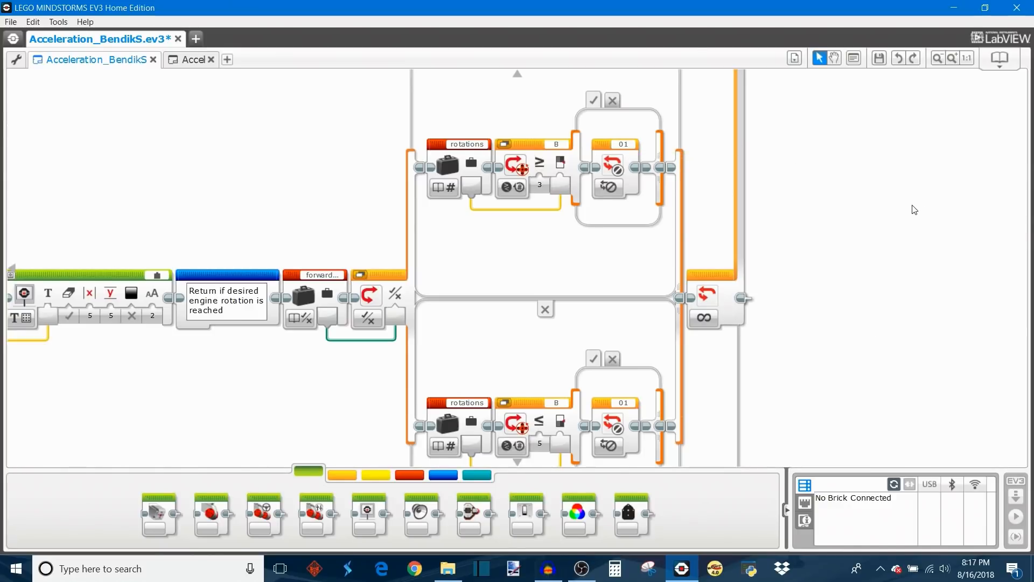
scroll(down, 3)
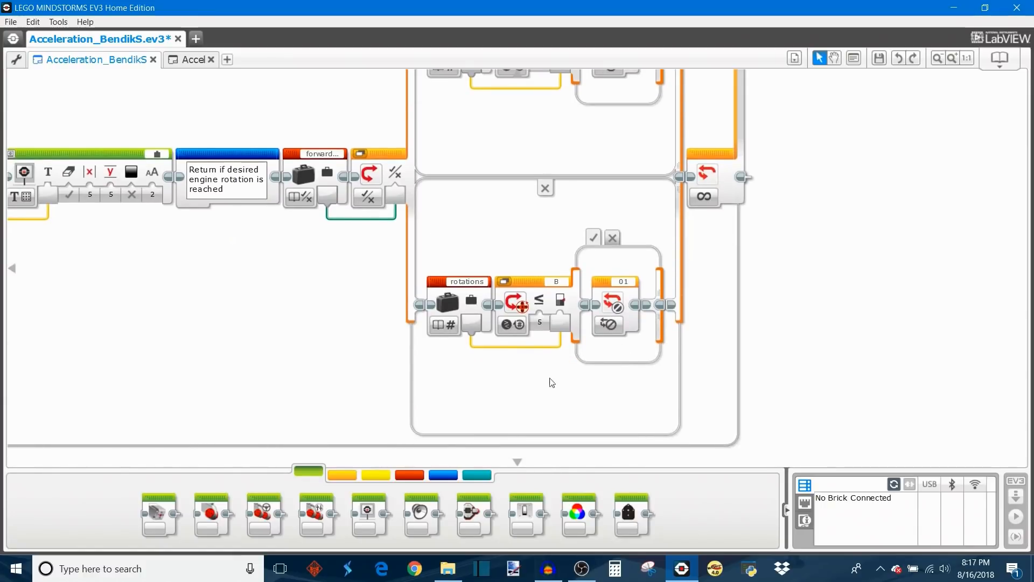